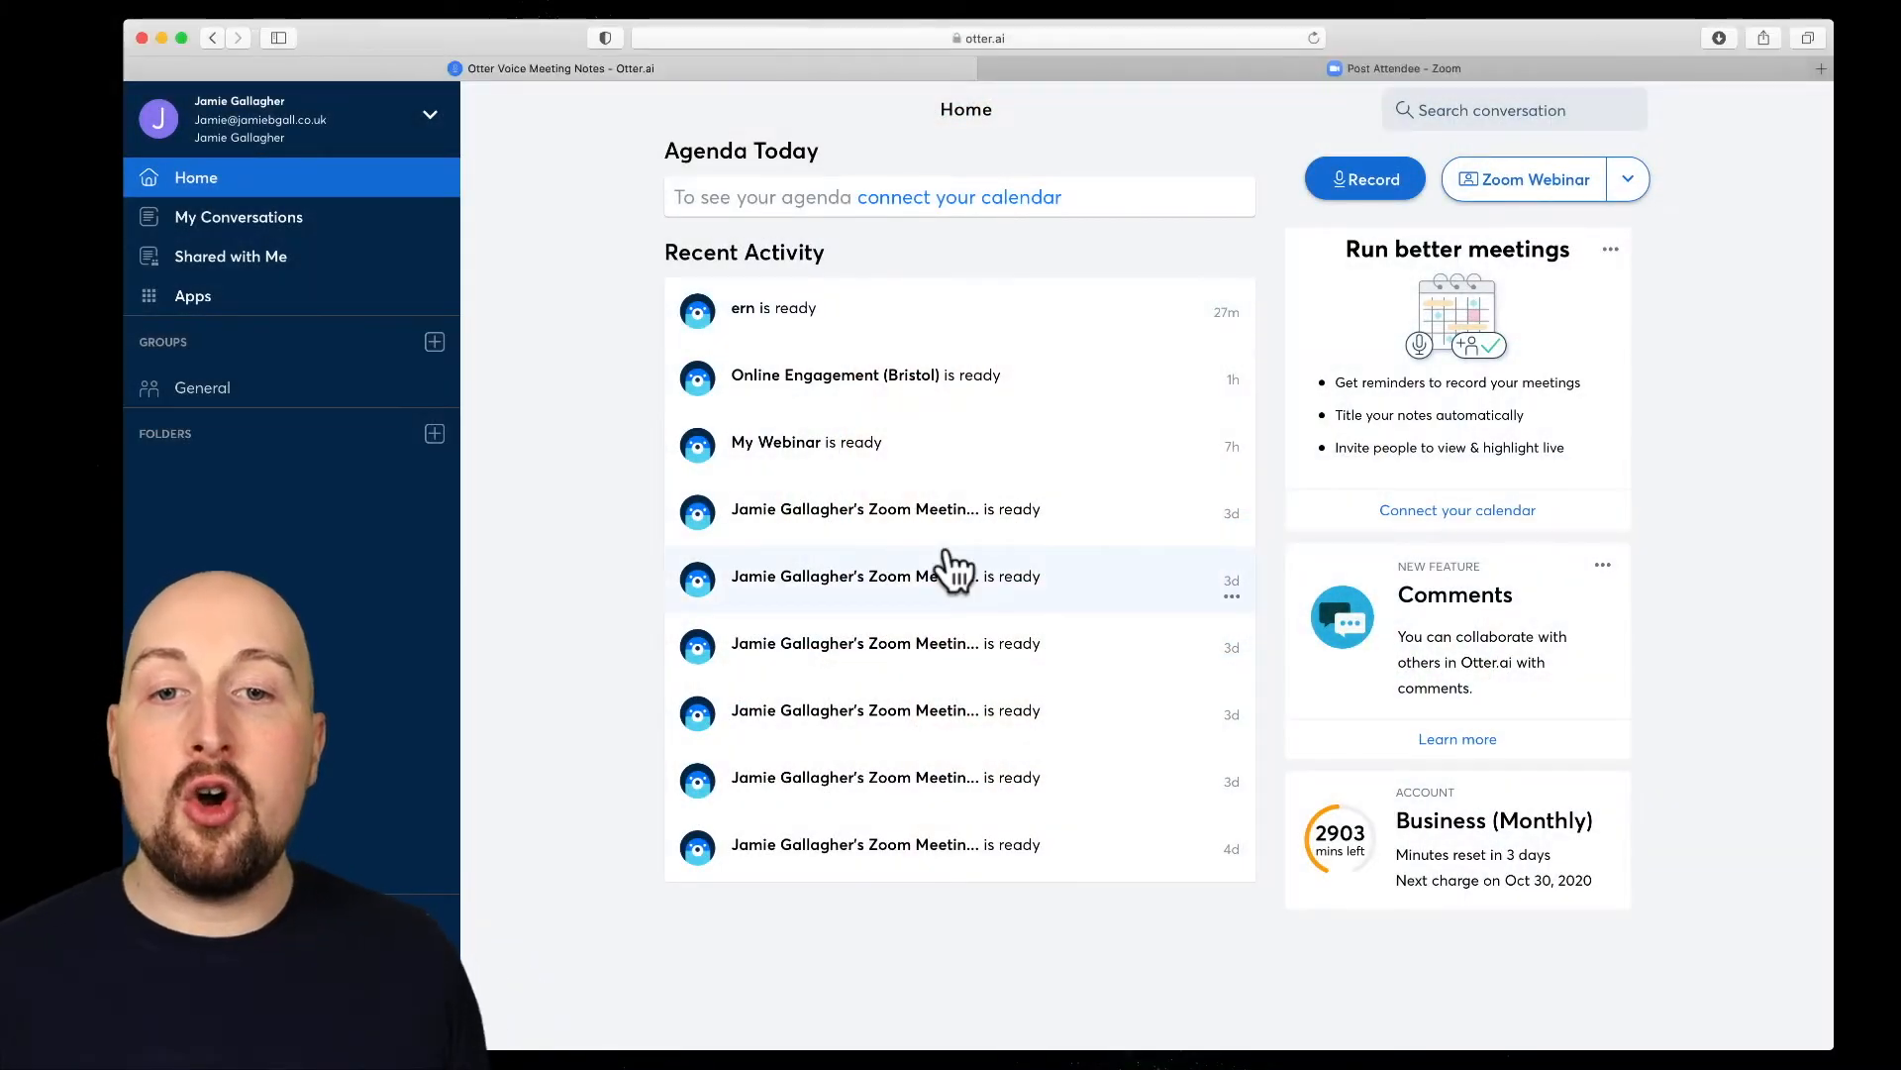
mouse_move(955, 567)
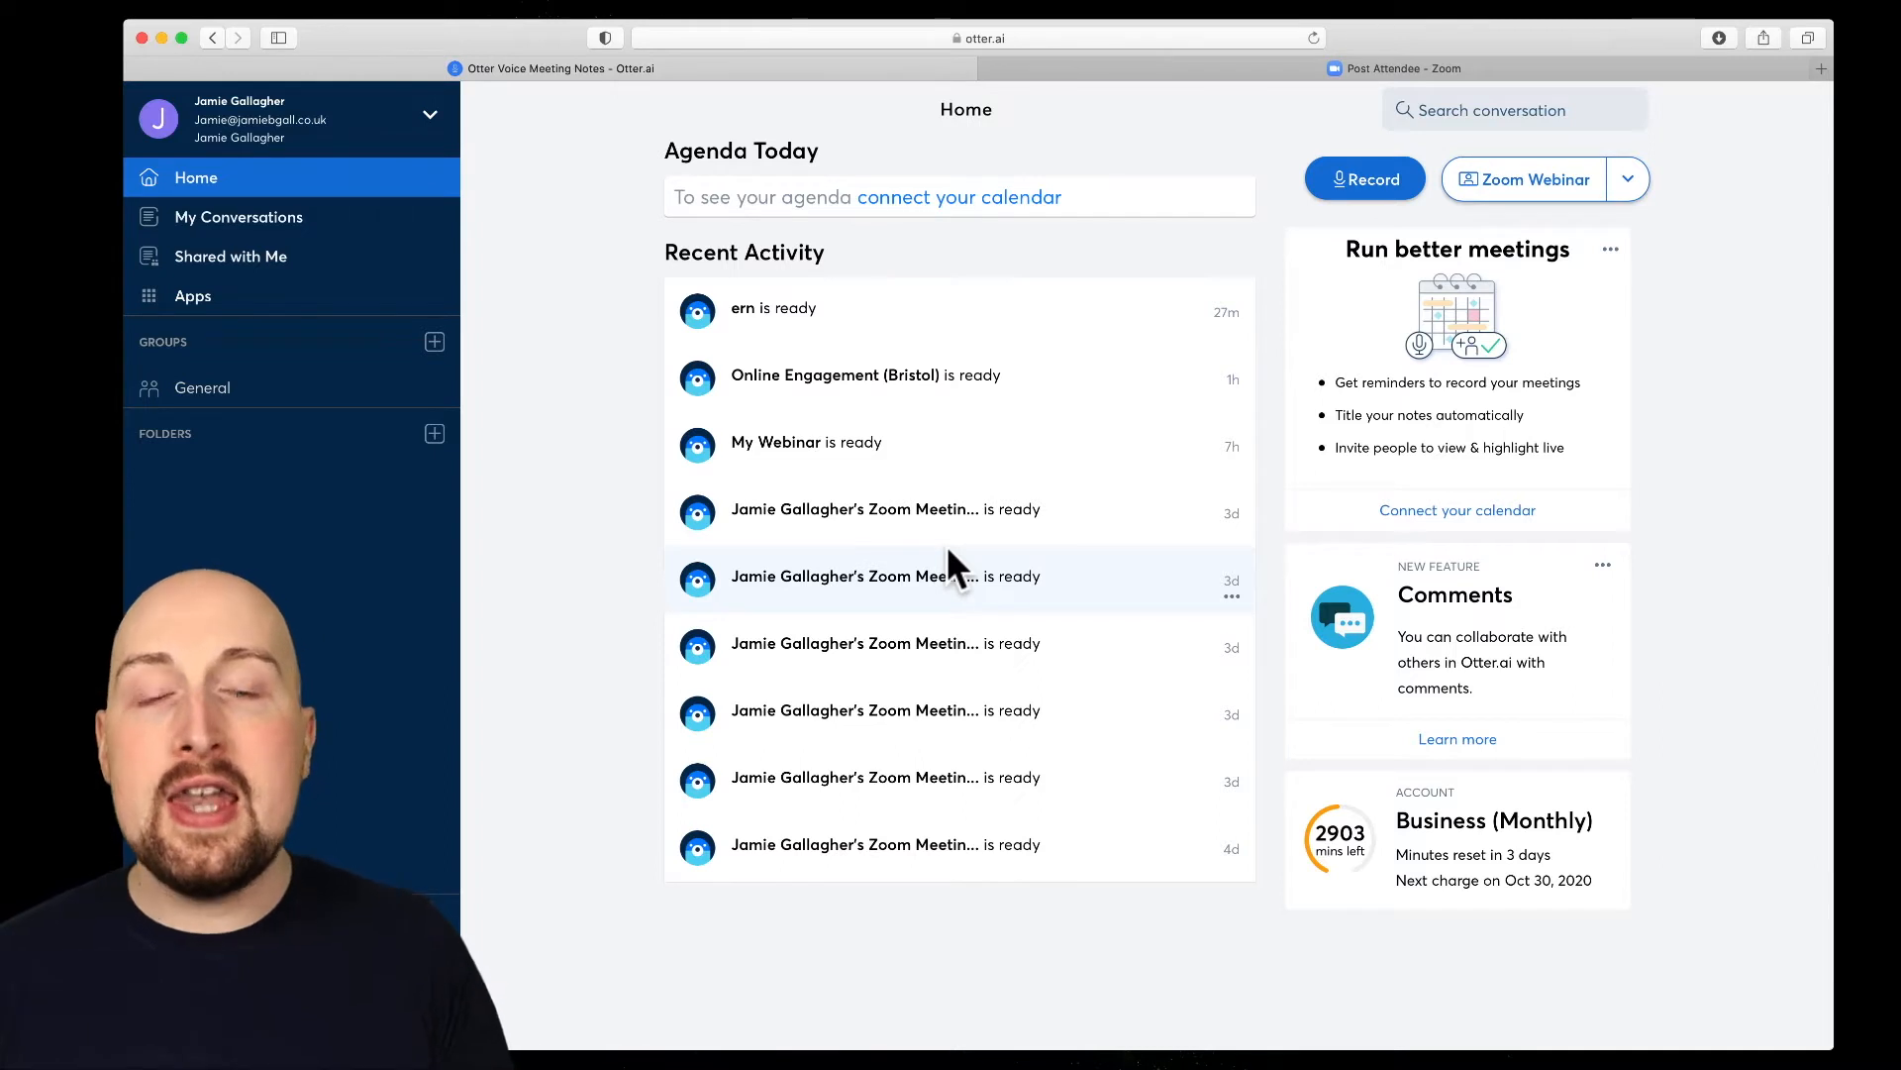
mouse_move(957, 522)
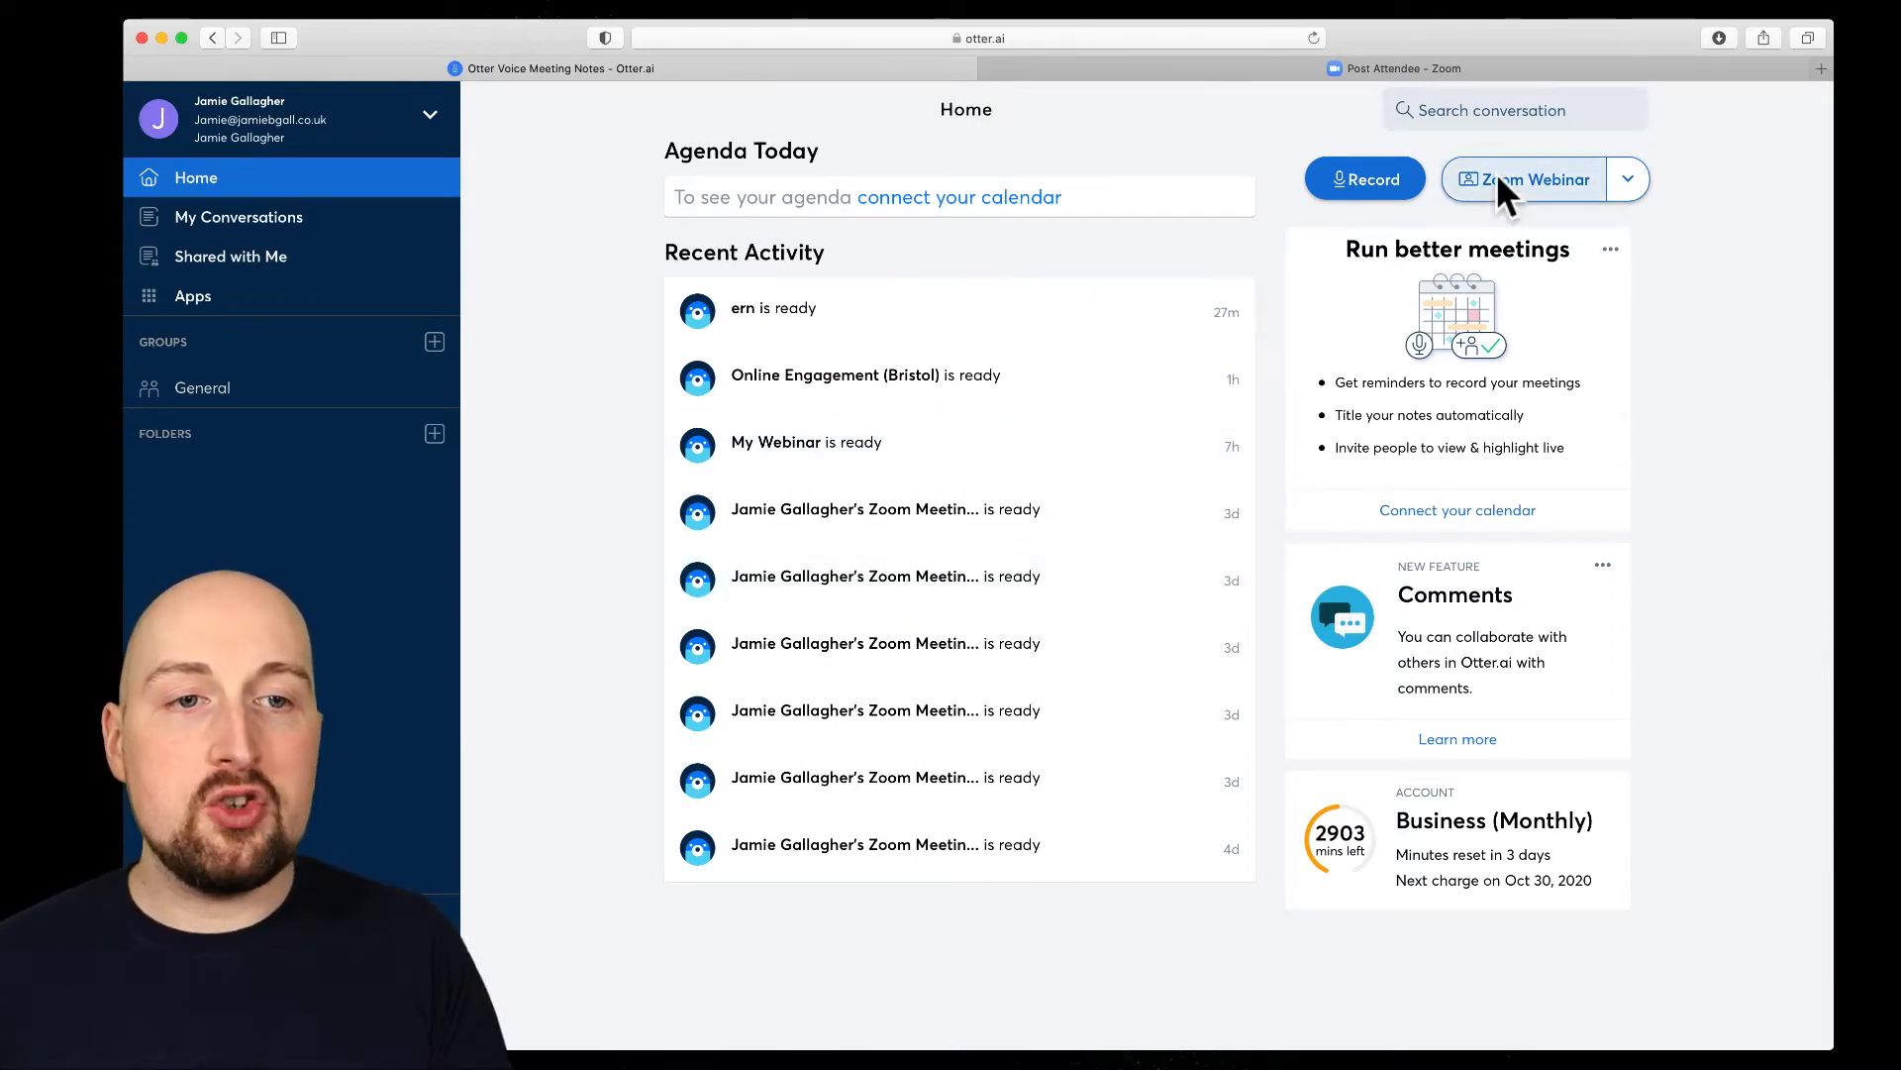
- Schedule a Zoom Webinar titled 'New webinar' at the default date and time, and generate codes
click(1533, 179)
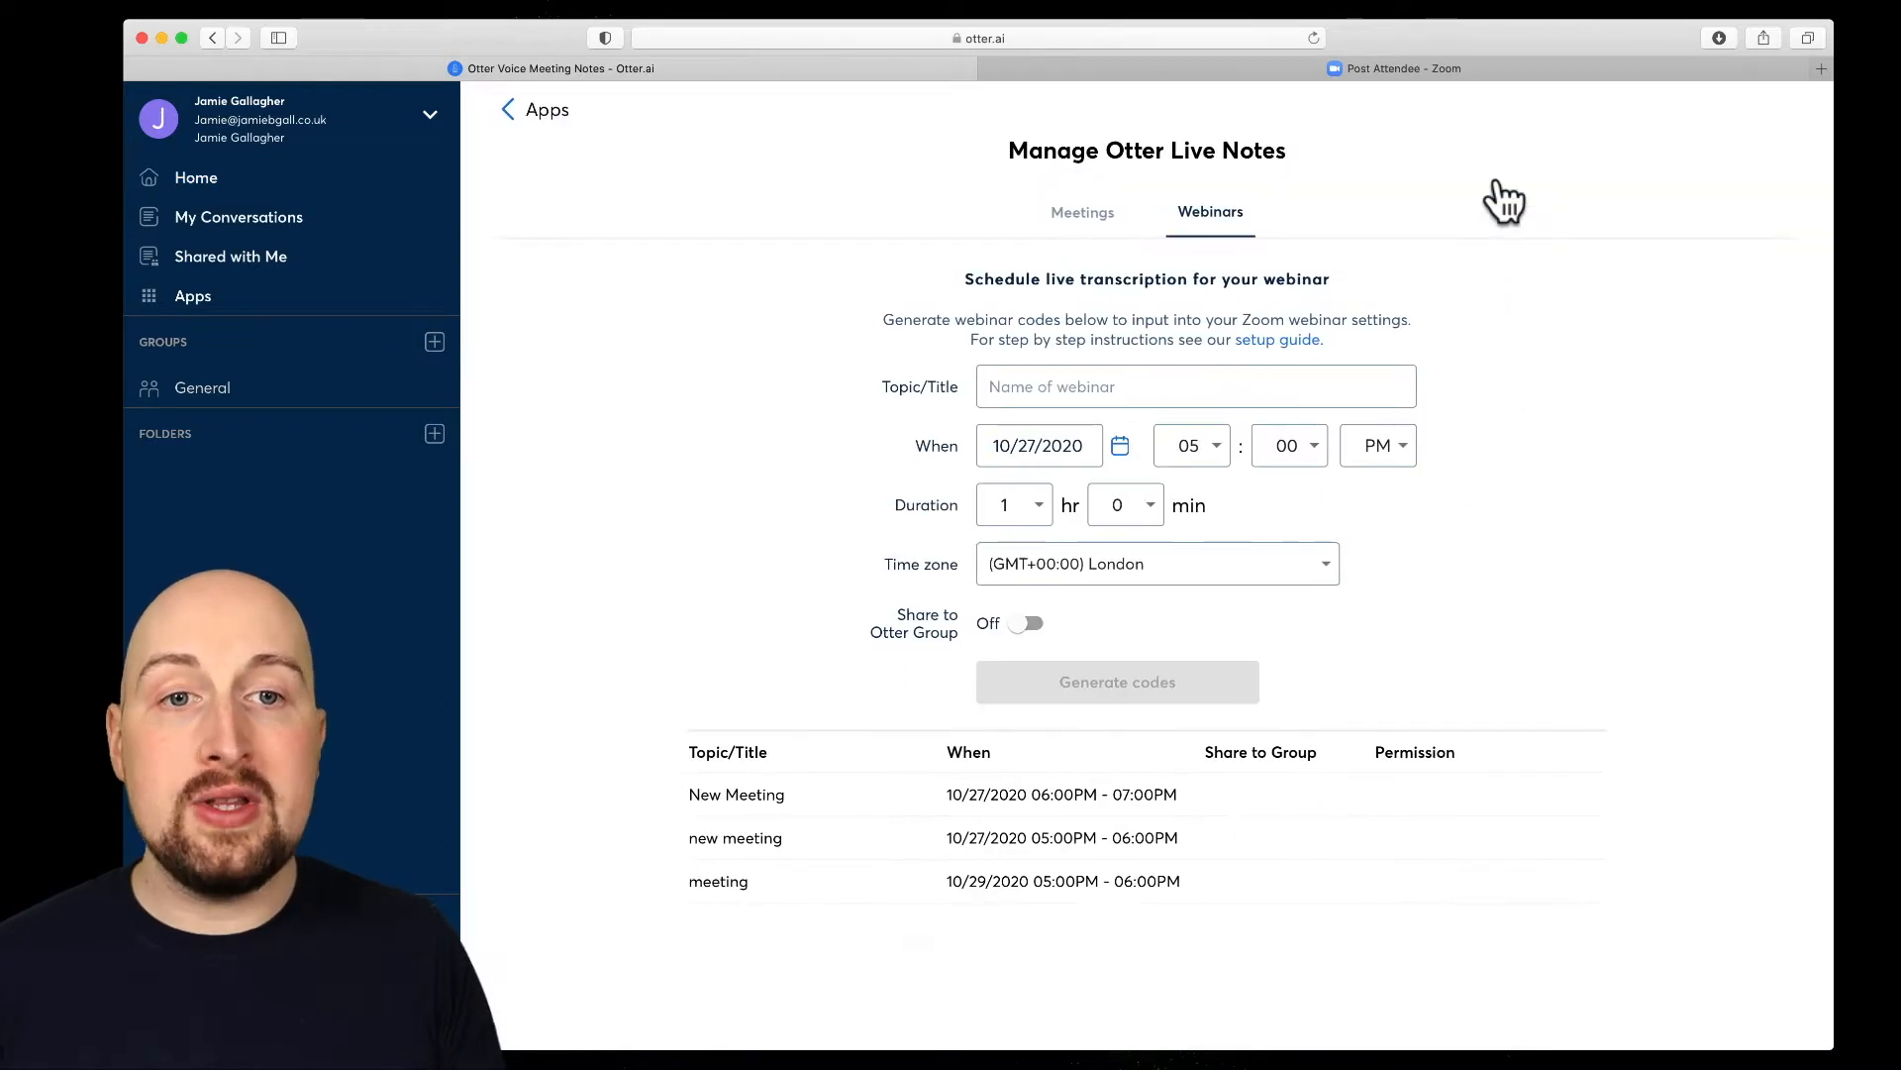
mouse_move(1128, 418)
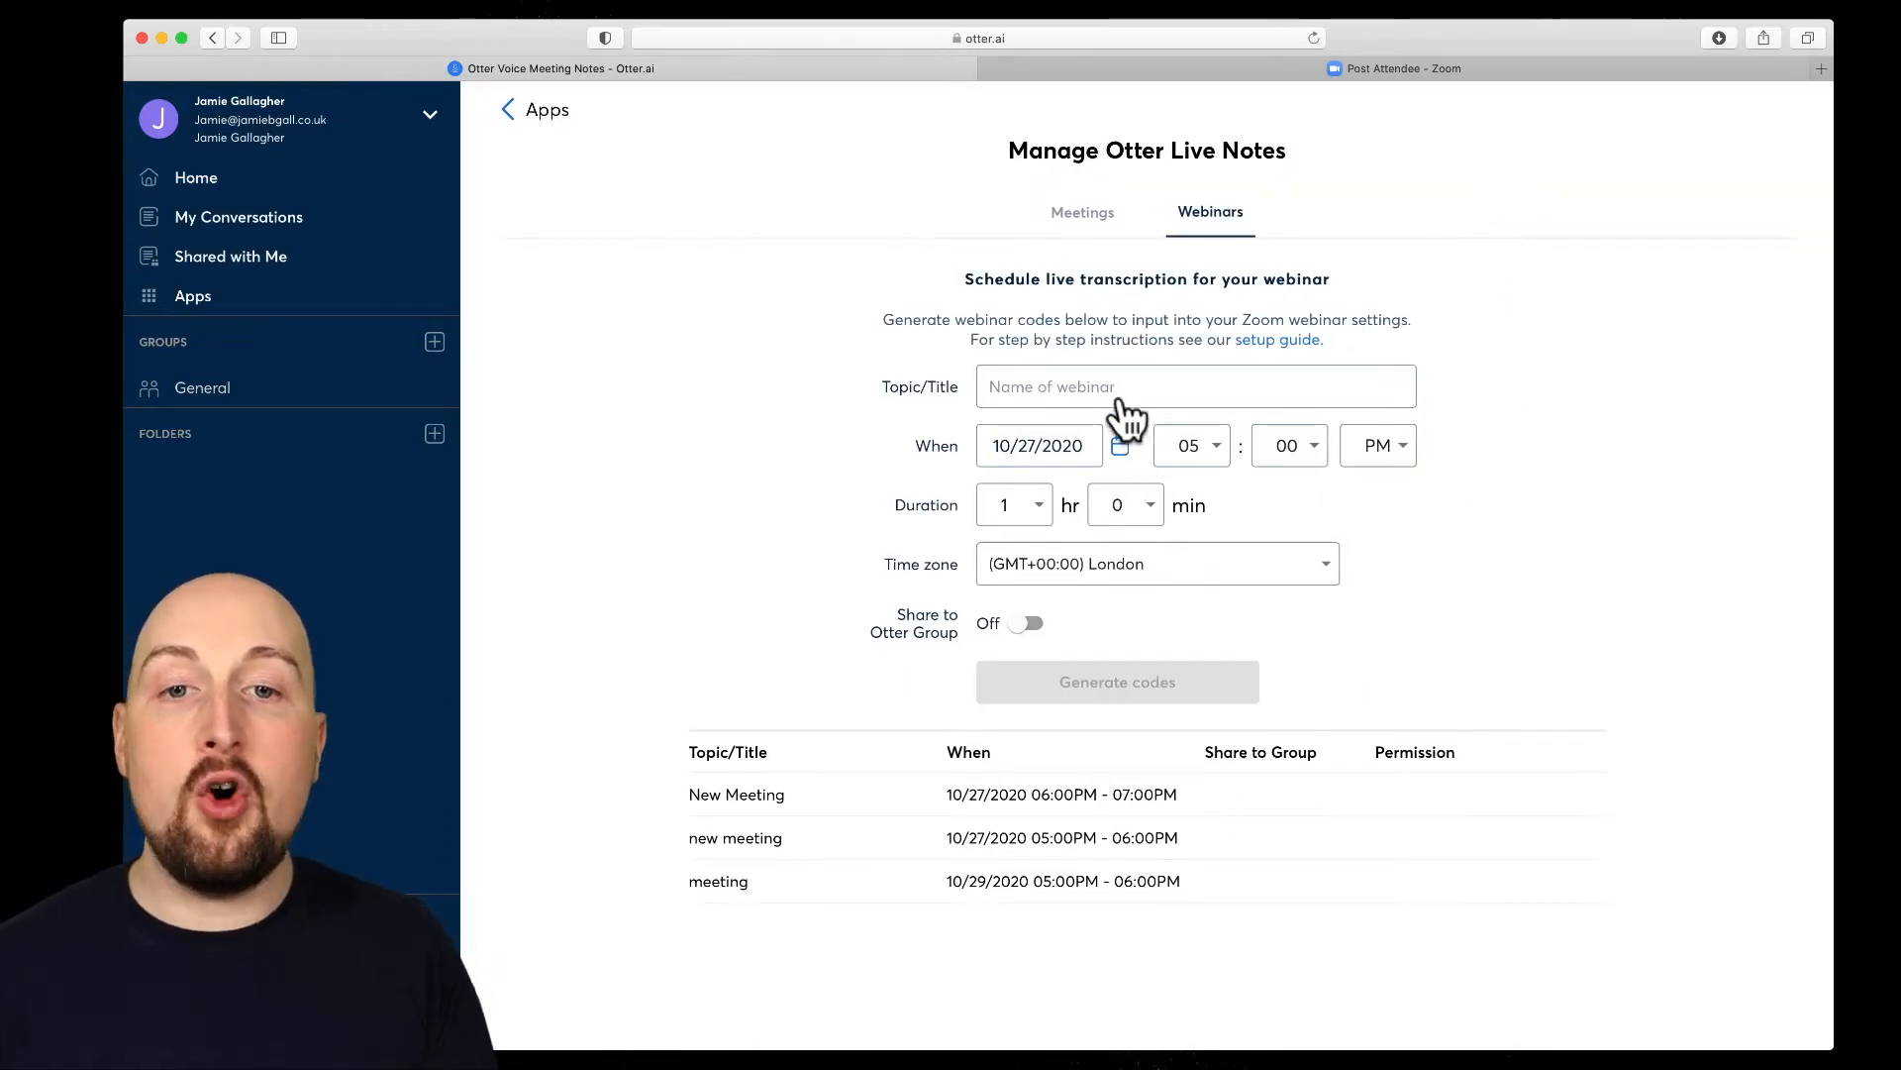
click(1195, 385)
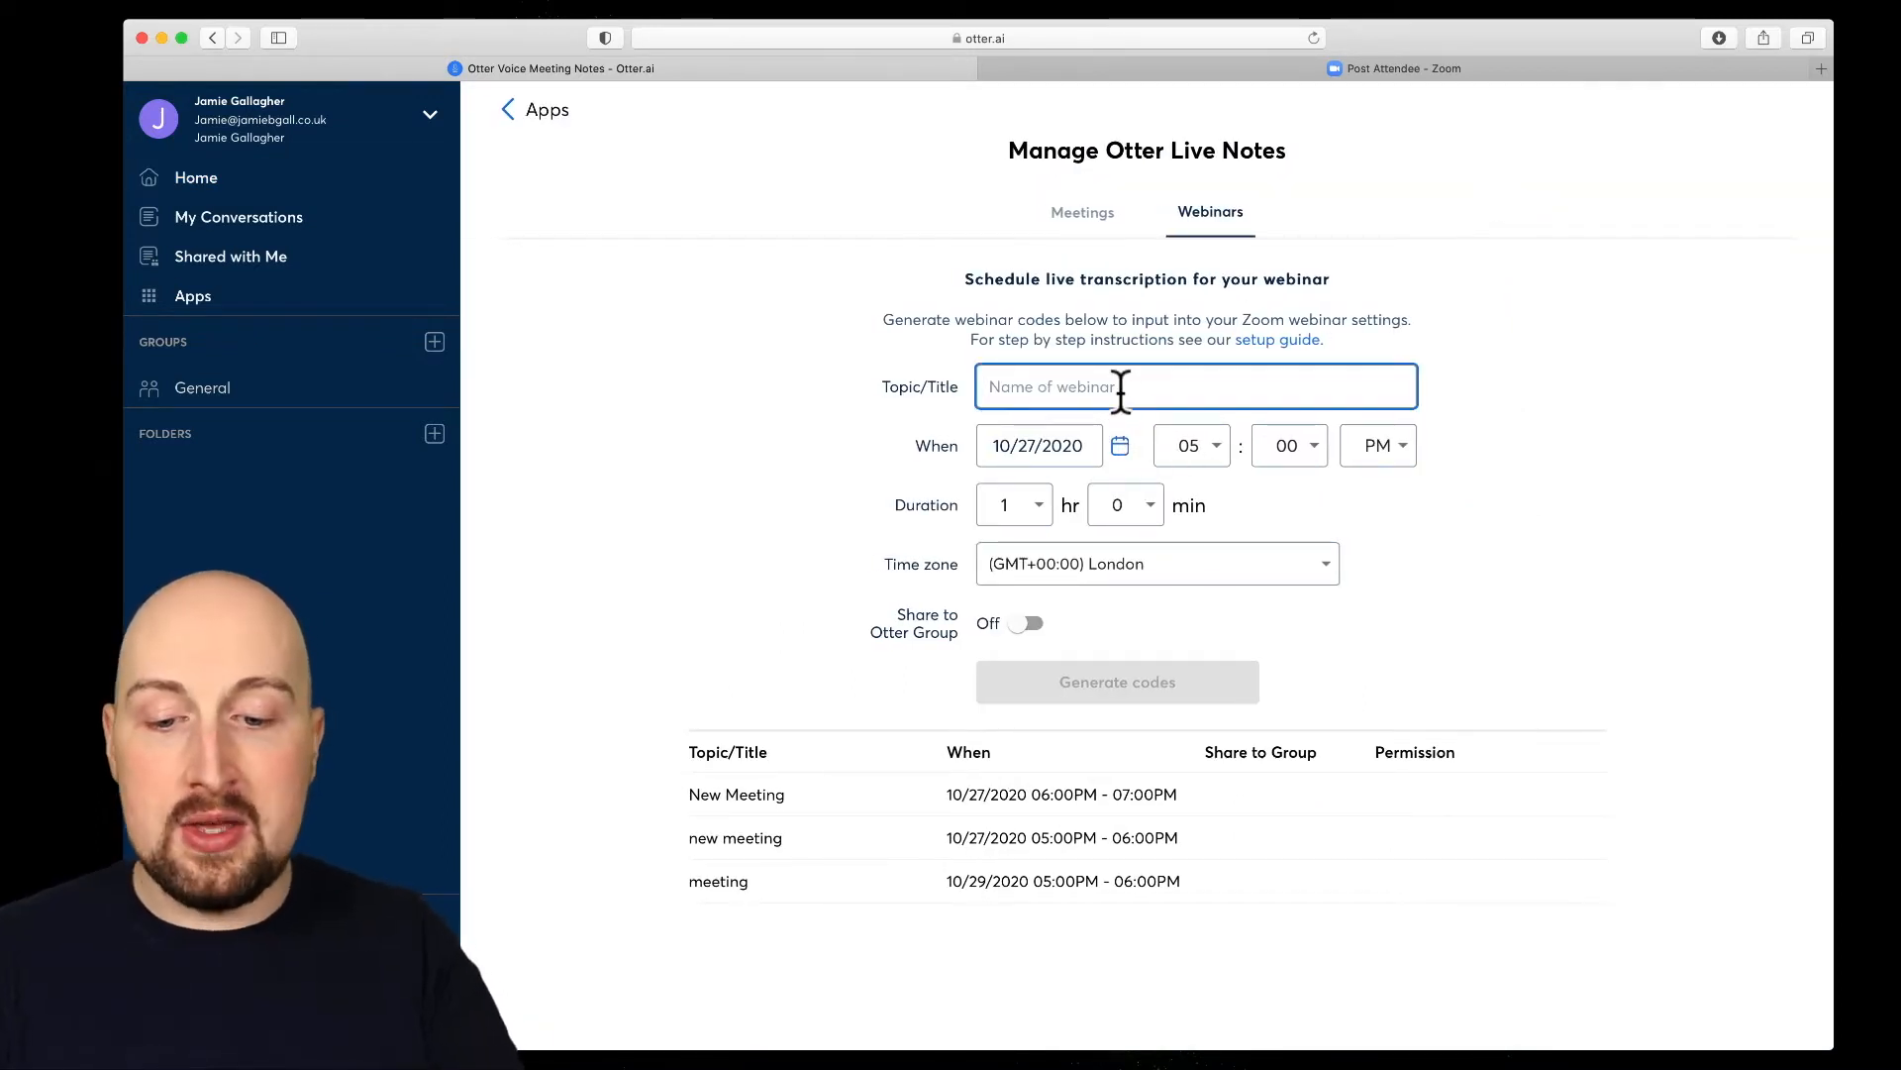
text(New)
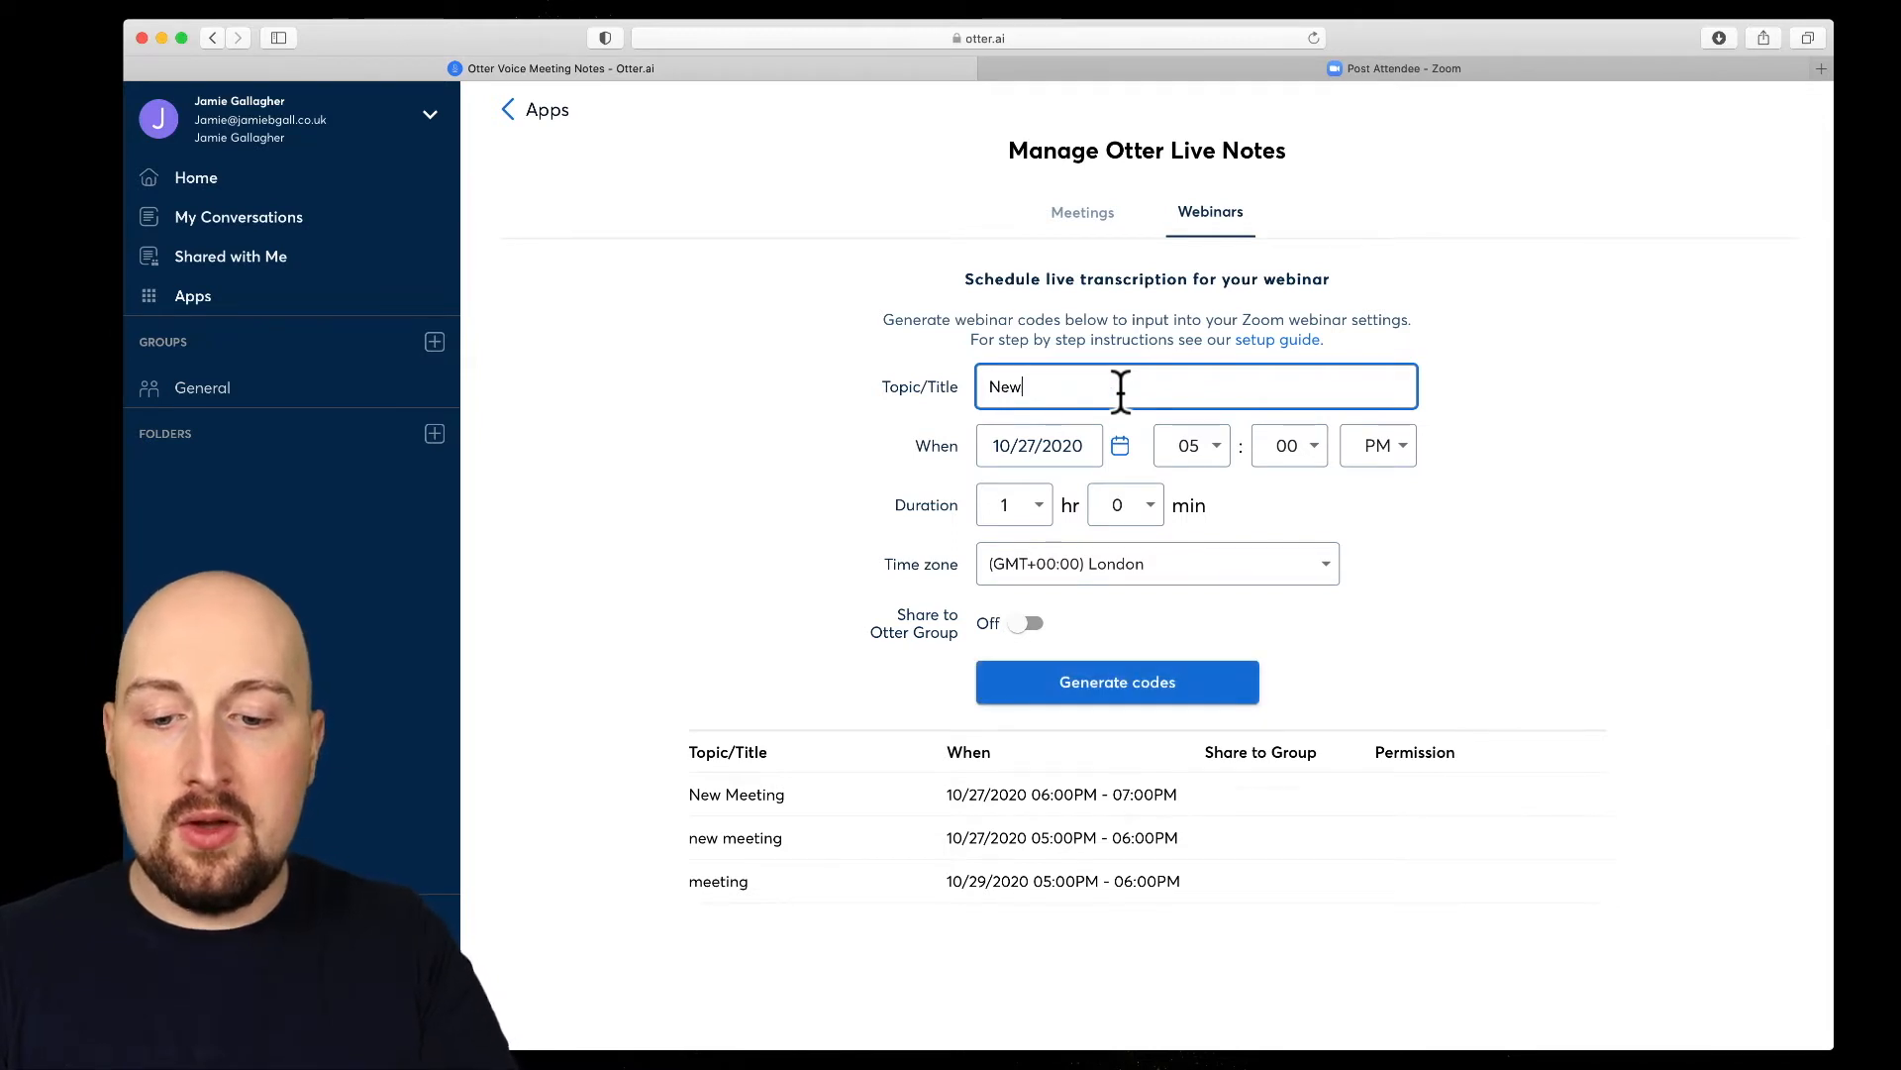
text(webinar)
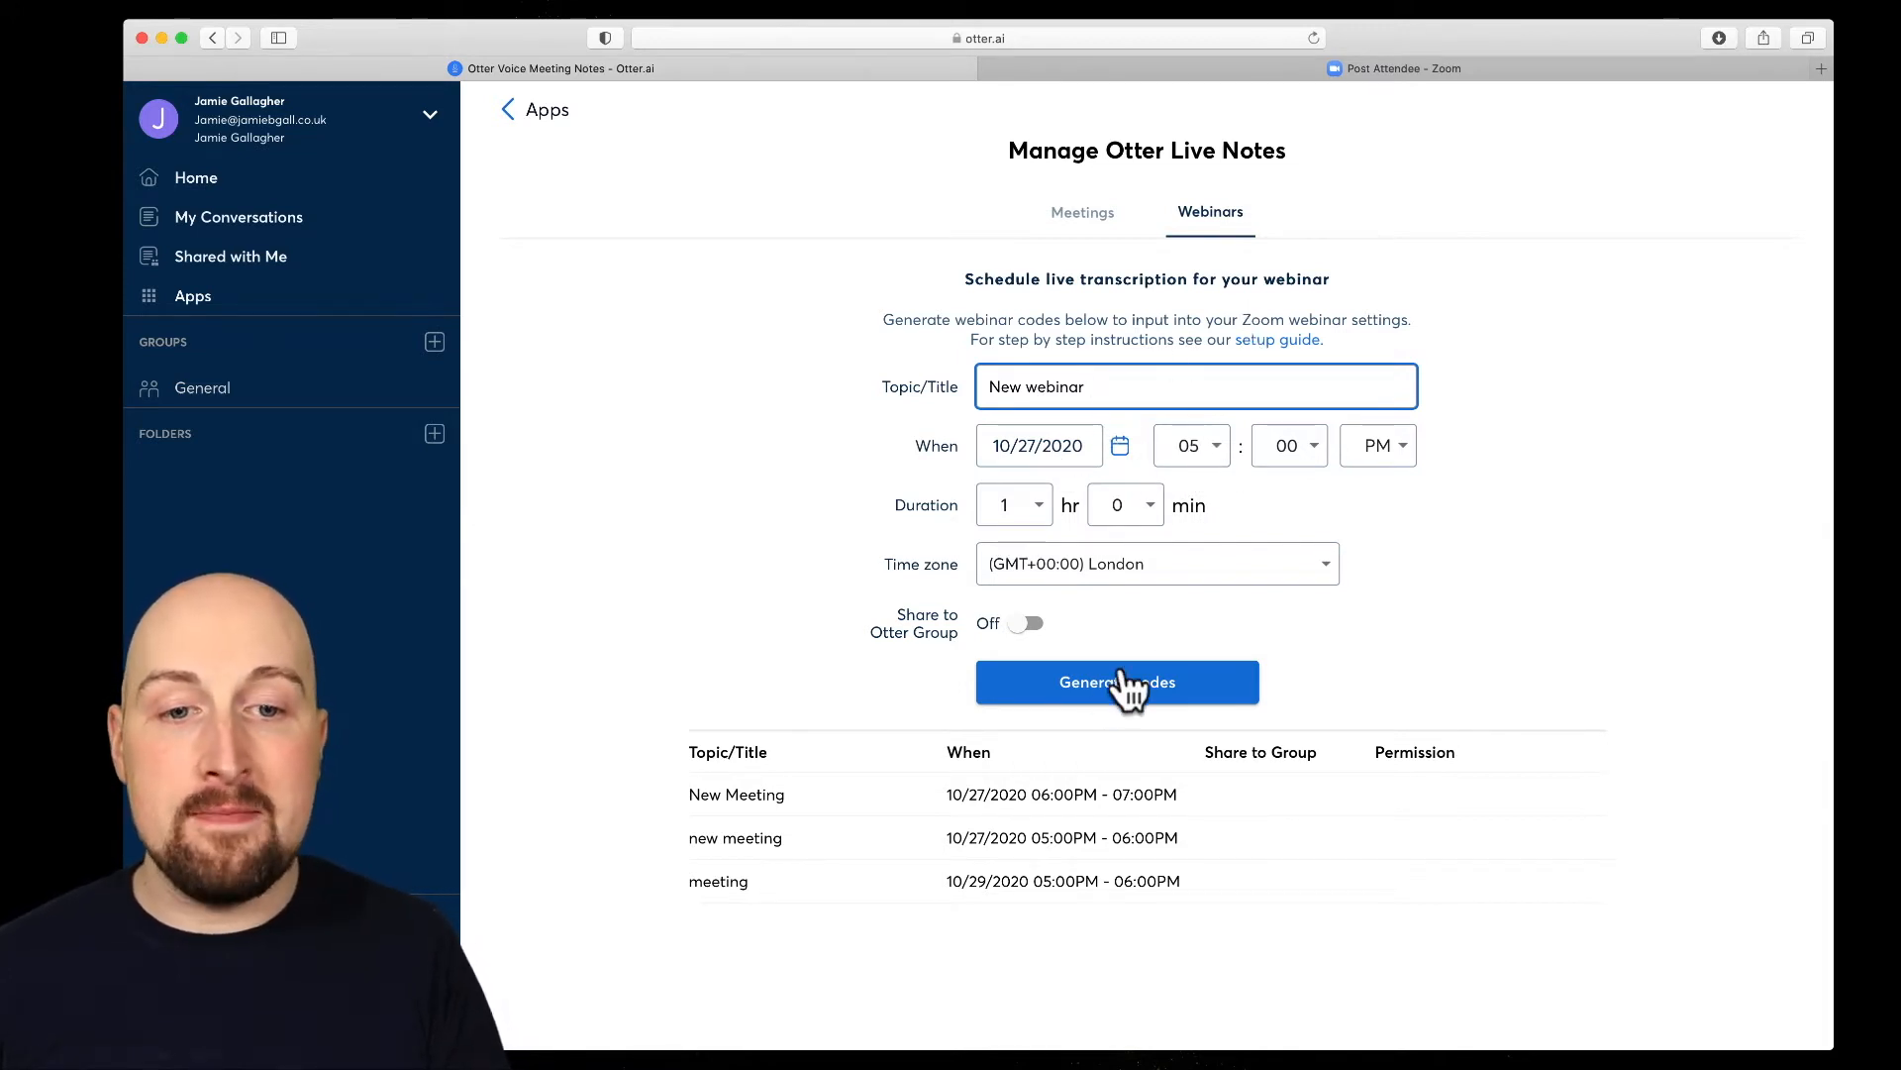
click(1116, 681)
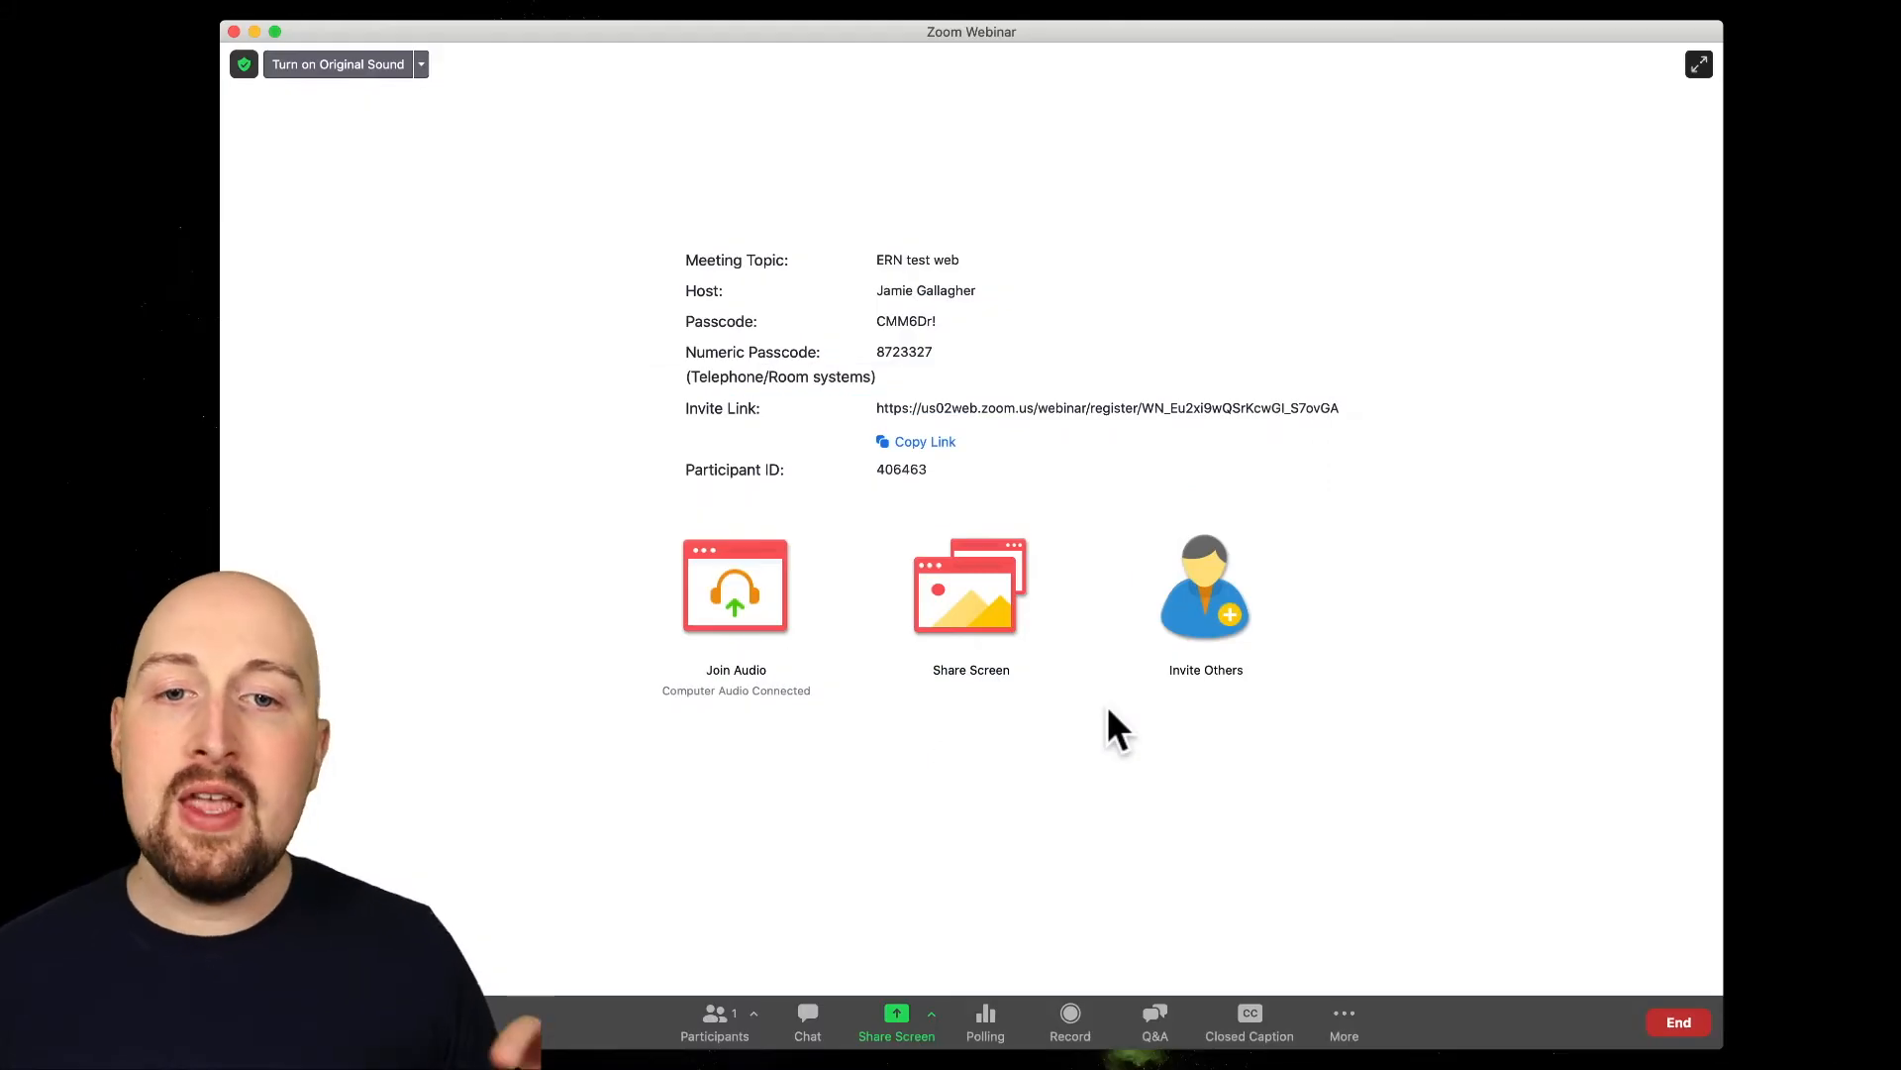
mouse_move(1064, 860)
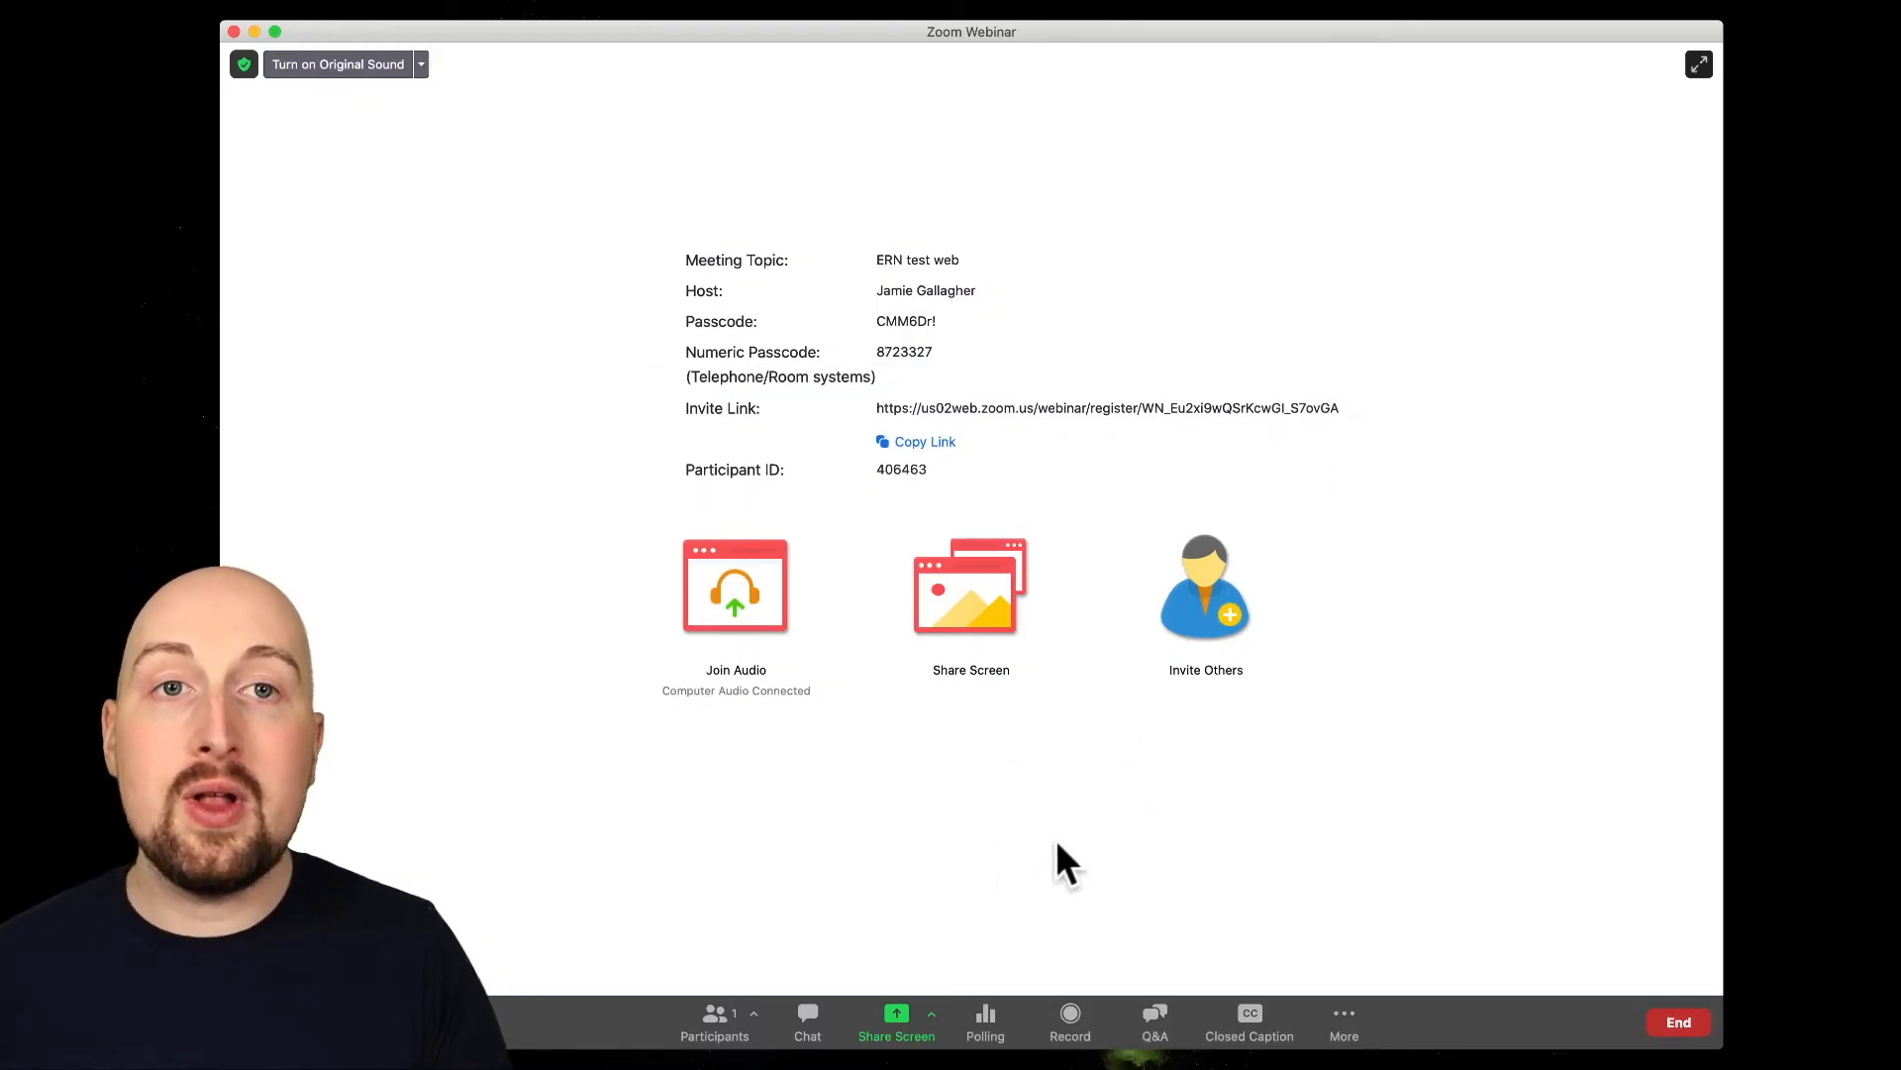
mouse_move(1344, 1022)
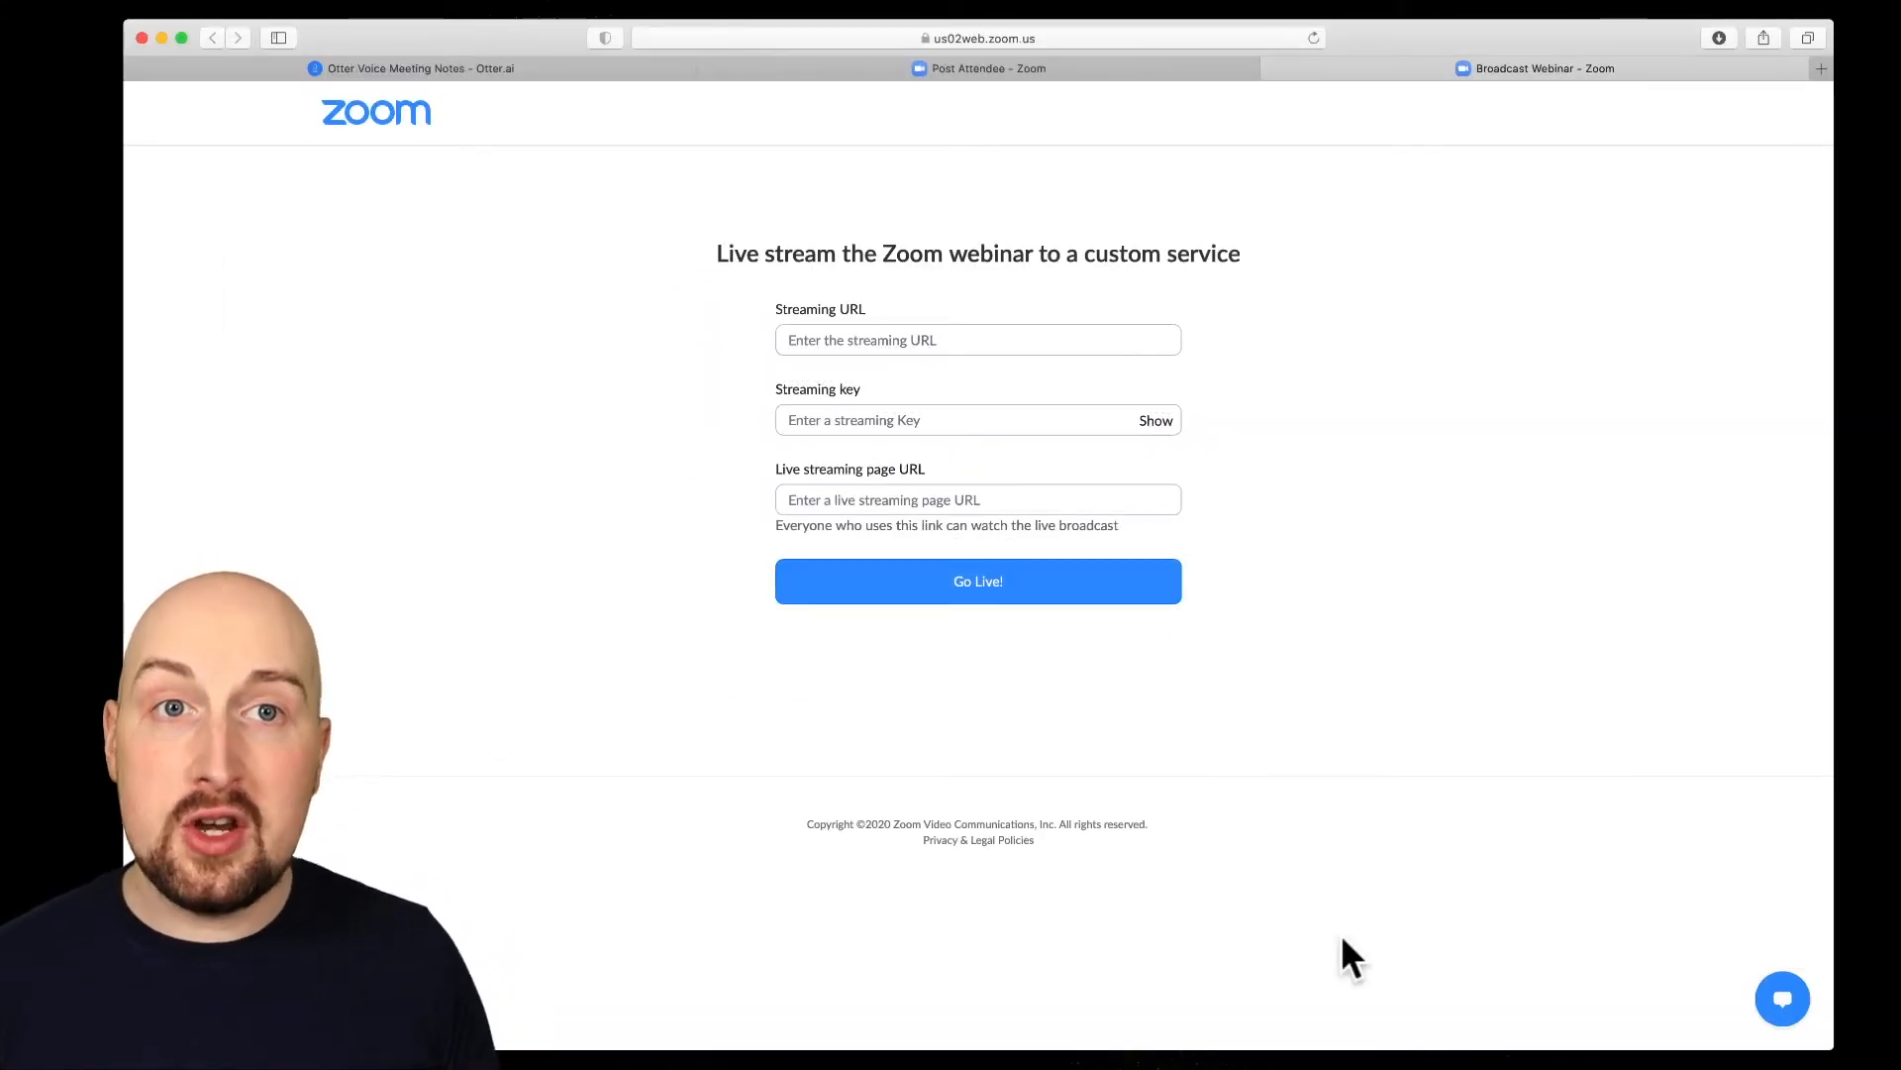
mouse_move(1247, 843)
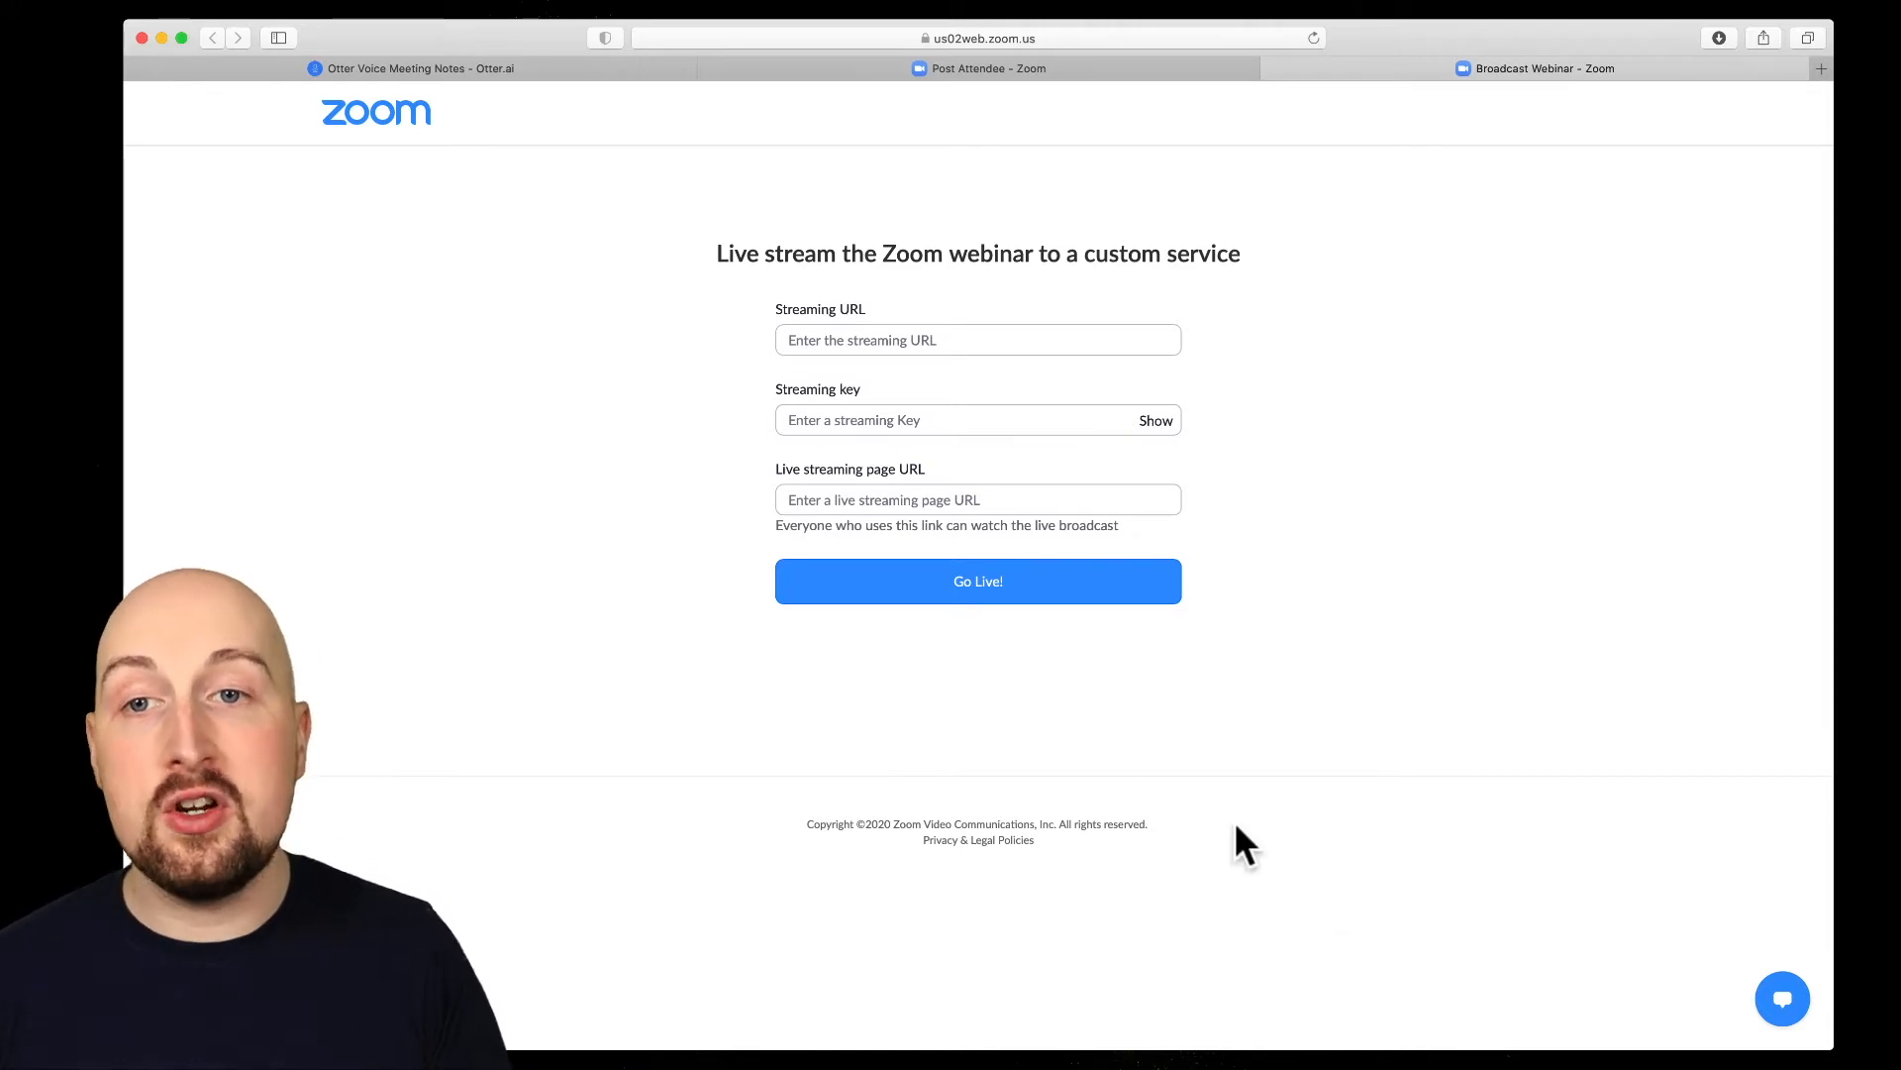
- Copy Otter's streaming URL rtmp://stream.otter.ai/live into Zoom's custom streaming settings
click(412, 69)
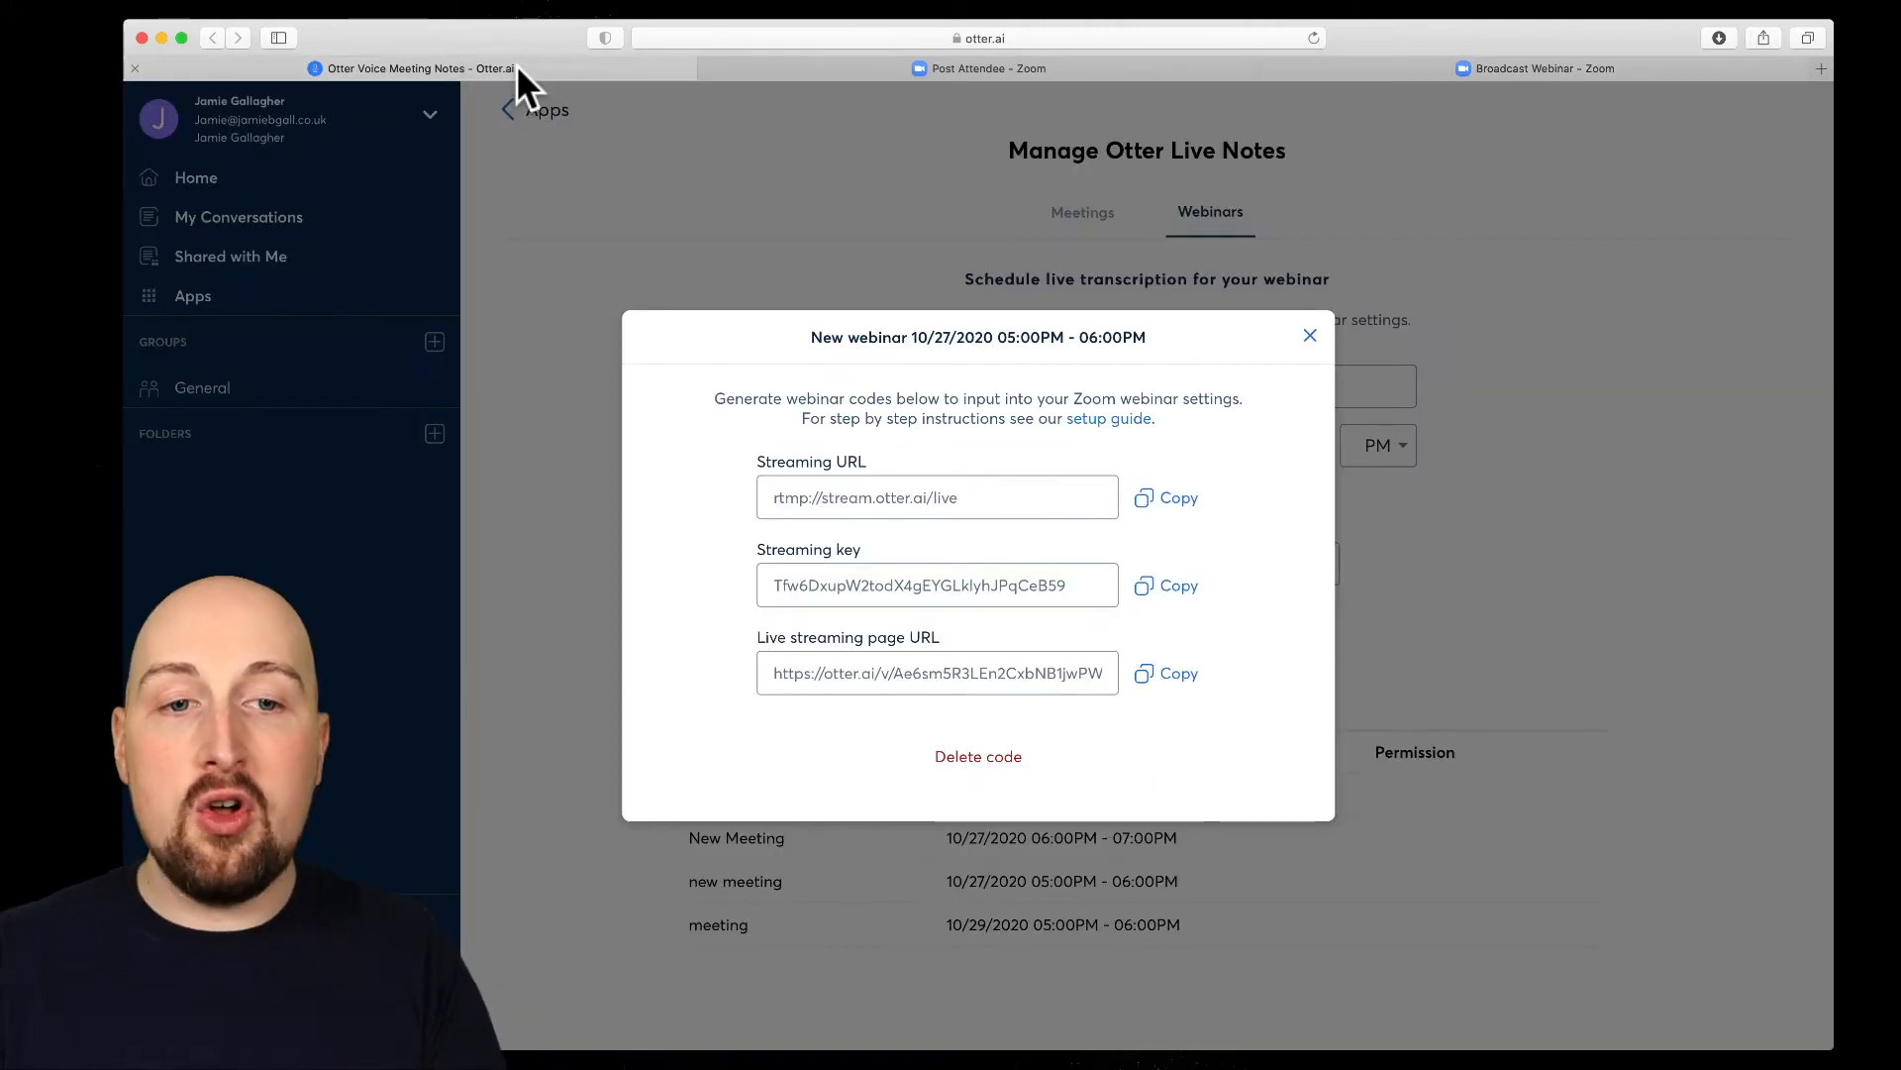
click(1175, 497)
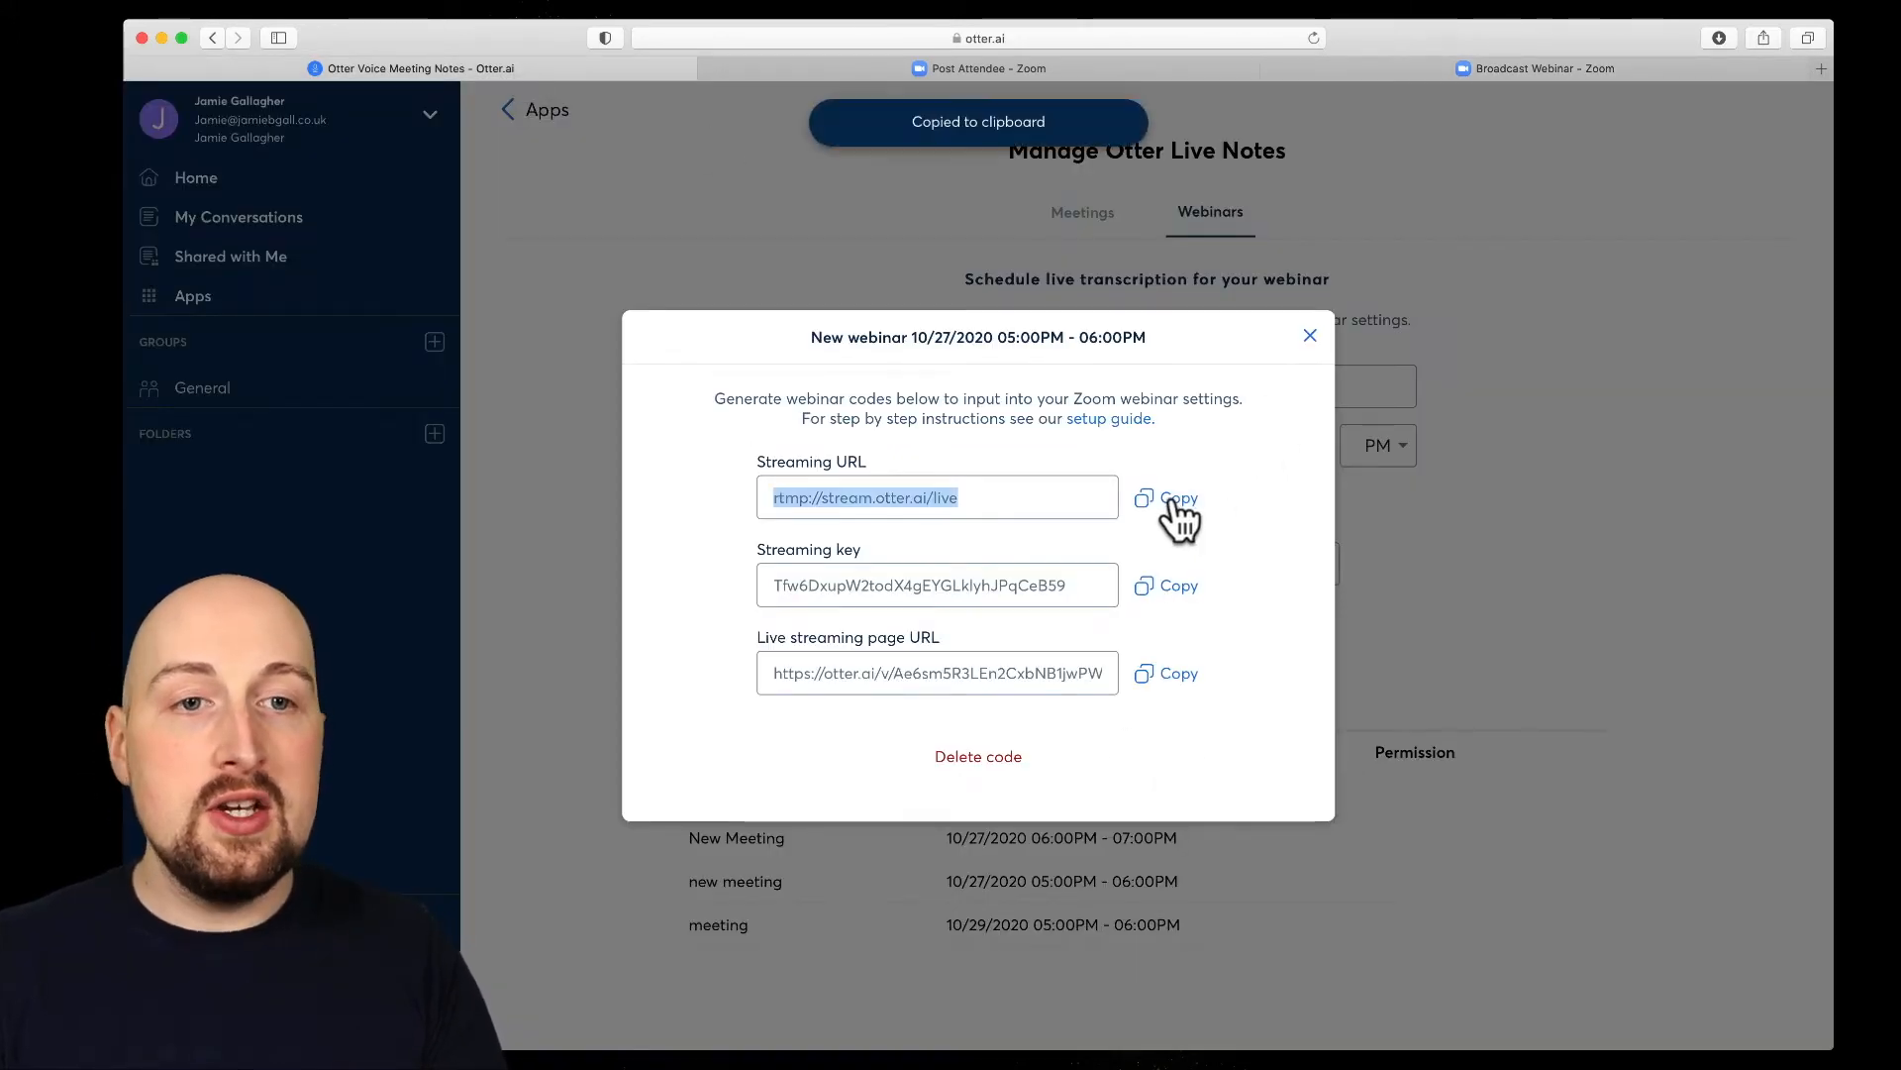
click(979, 68)
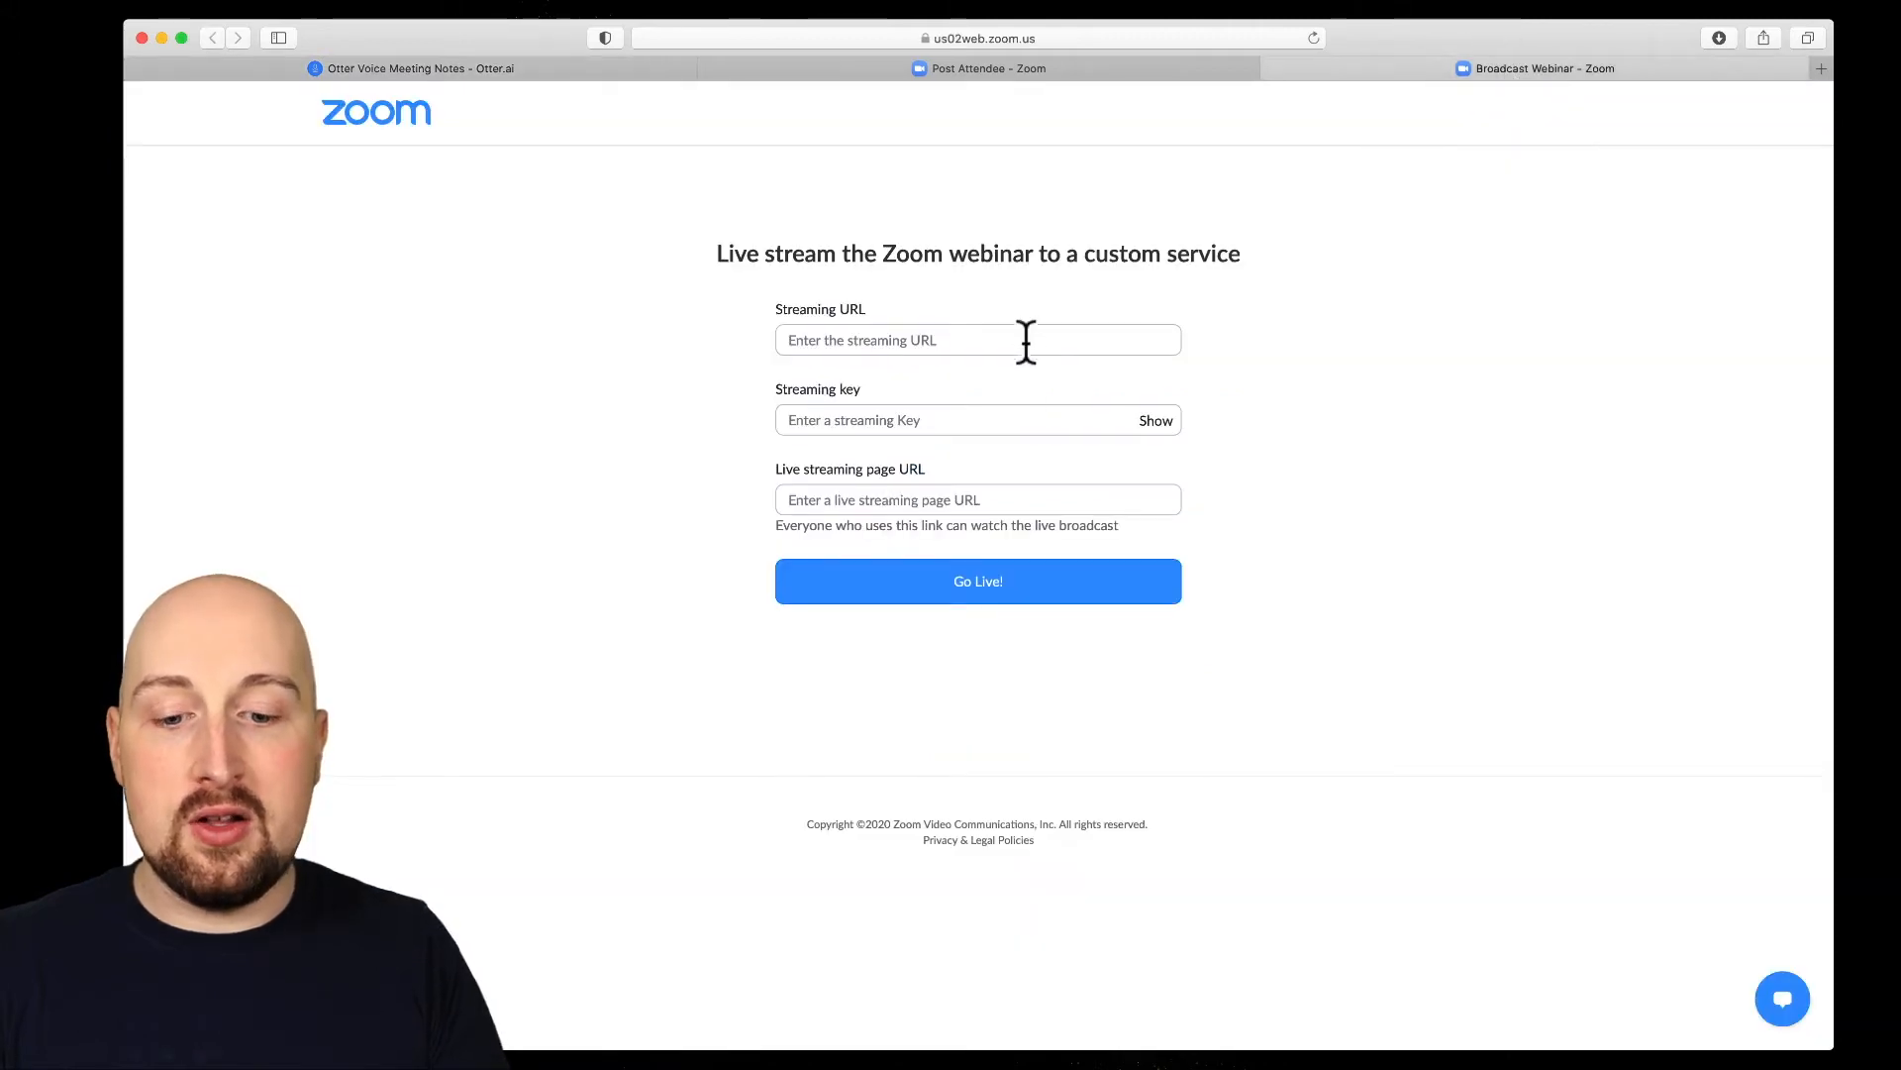
text(rtmp://stream.otter.ai/live)
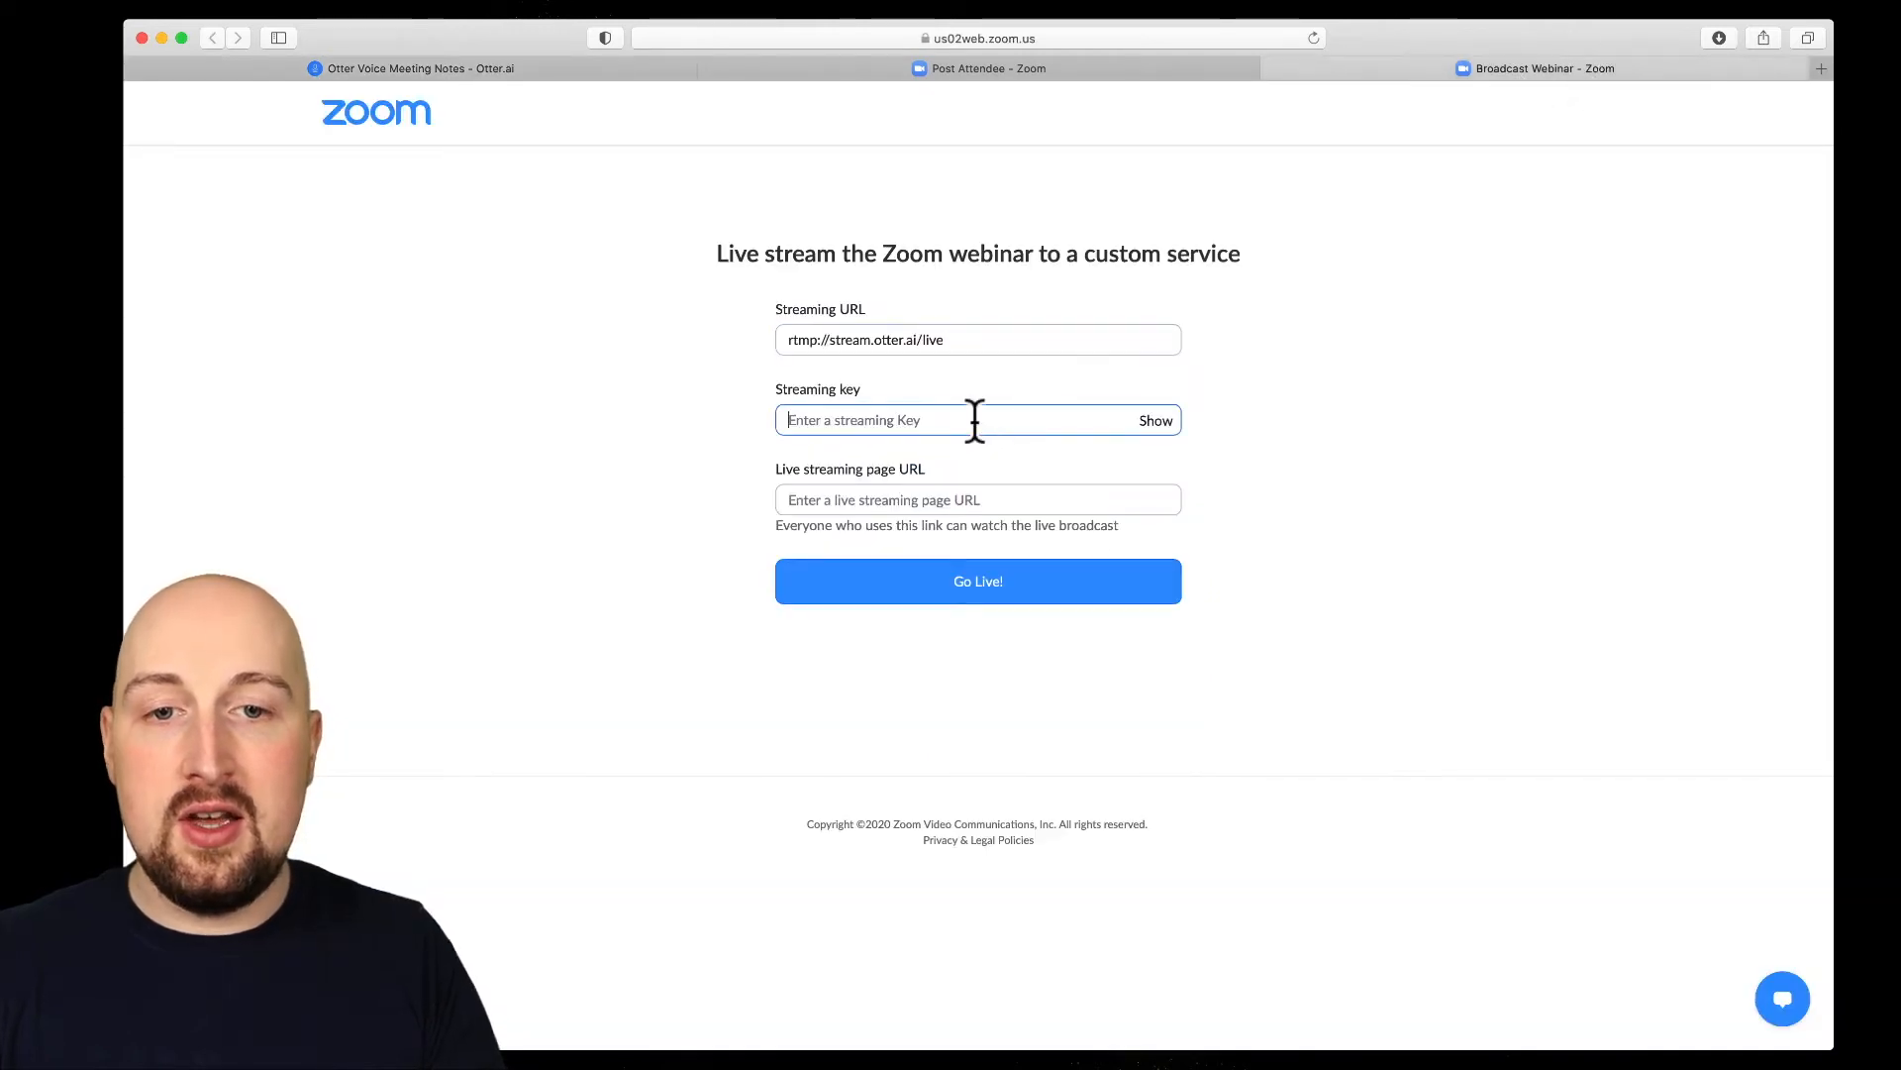
- Enter Otter's page link as the live streaming page URL and go live
click(411, 69)
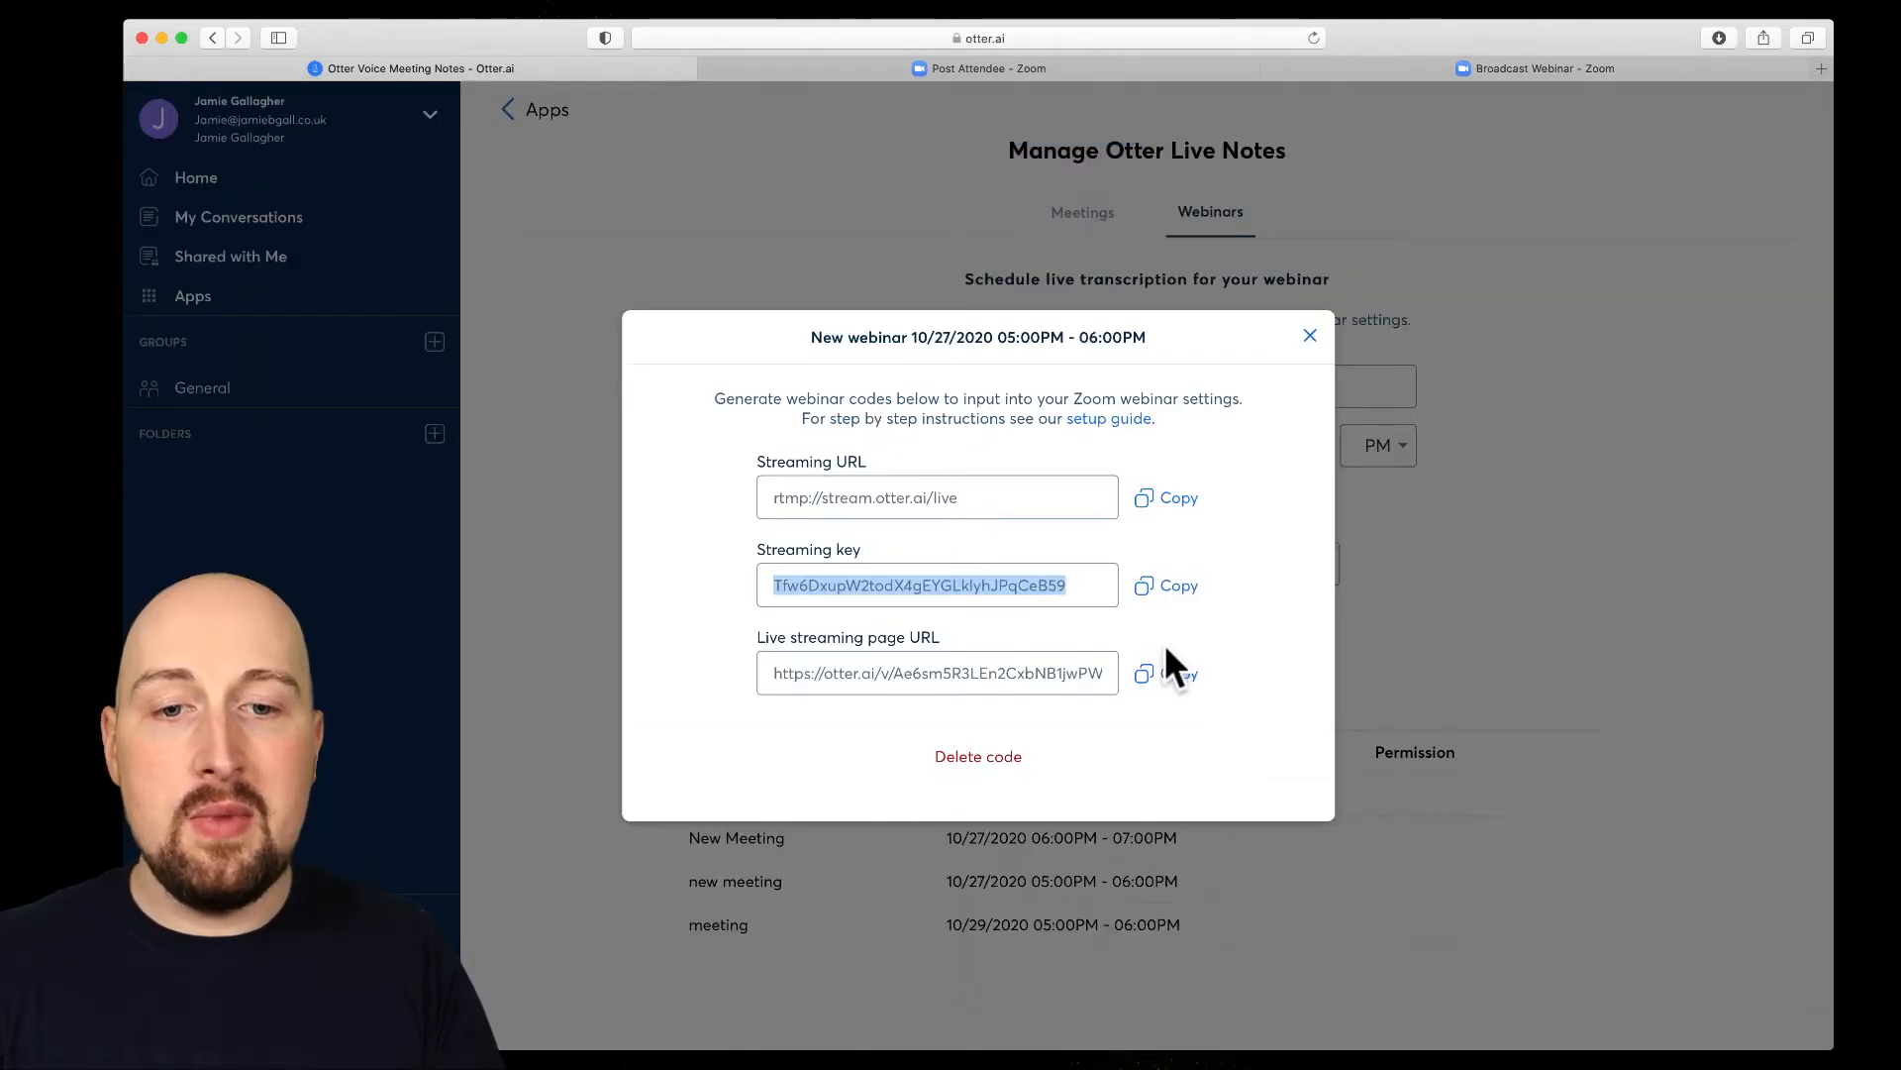
click(979, 69)
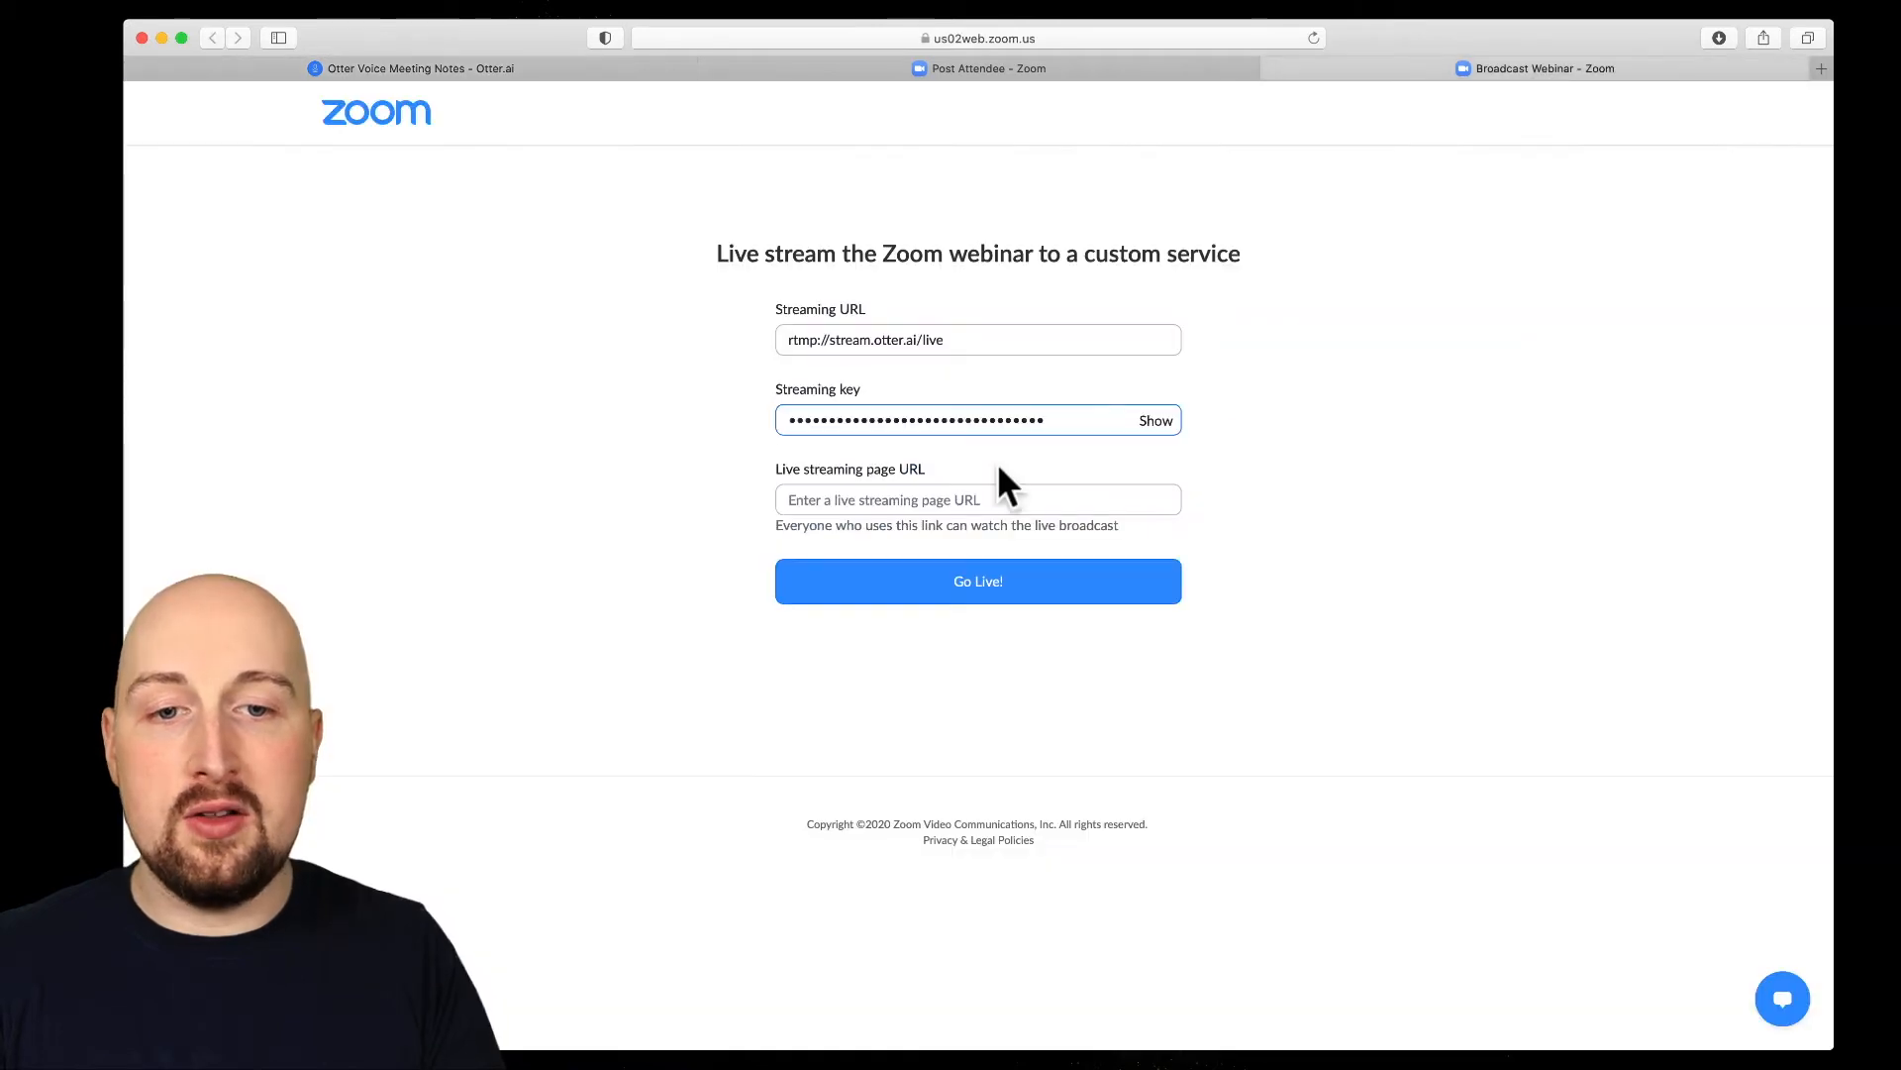
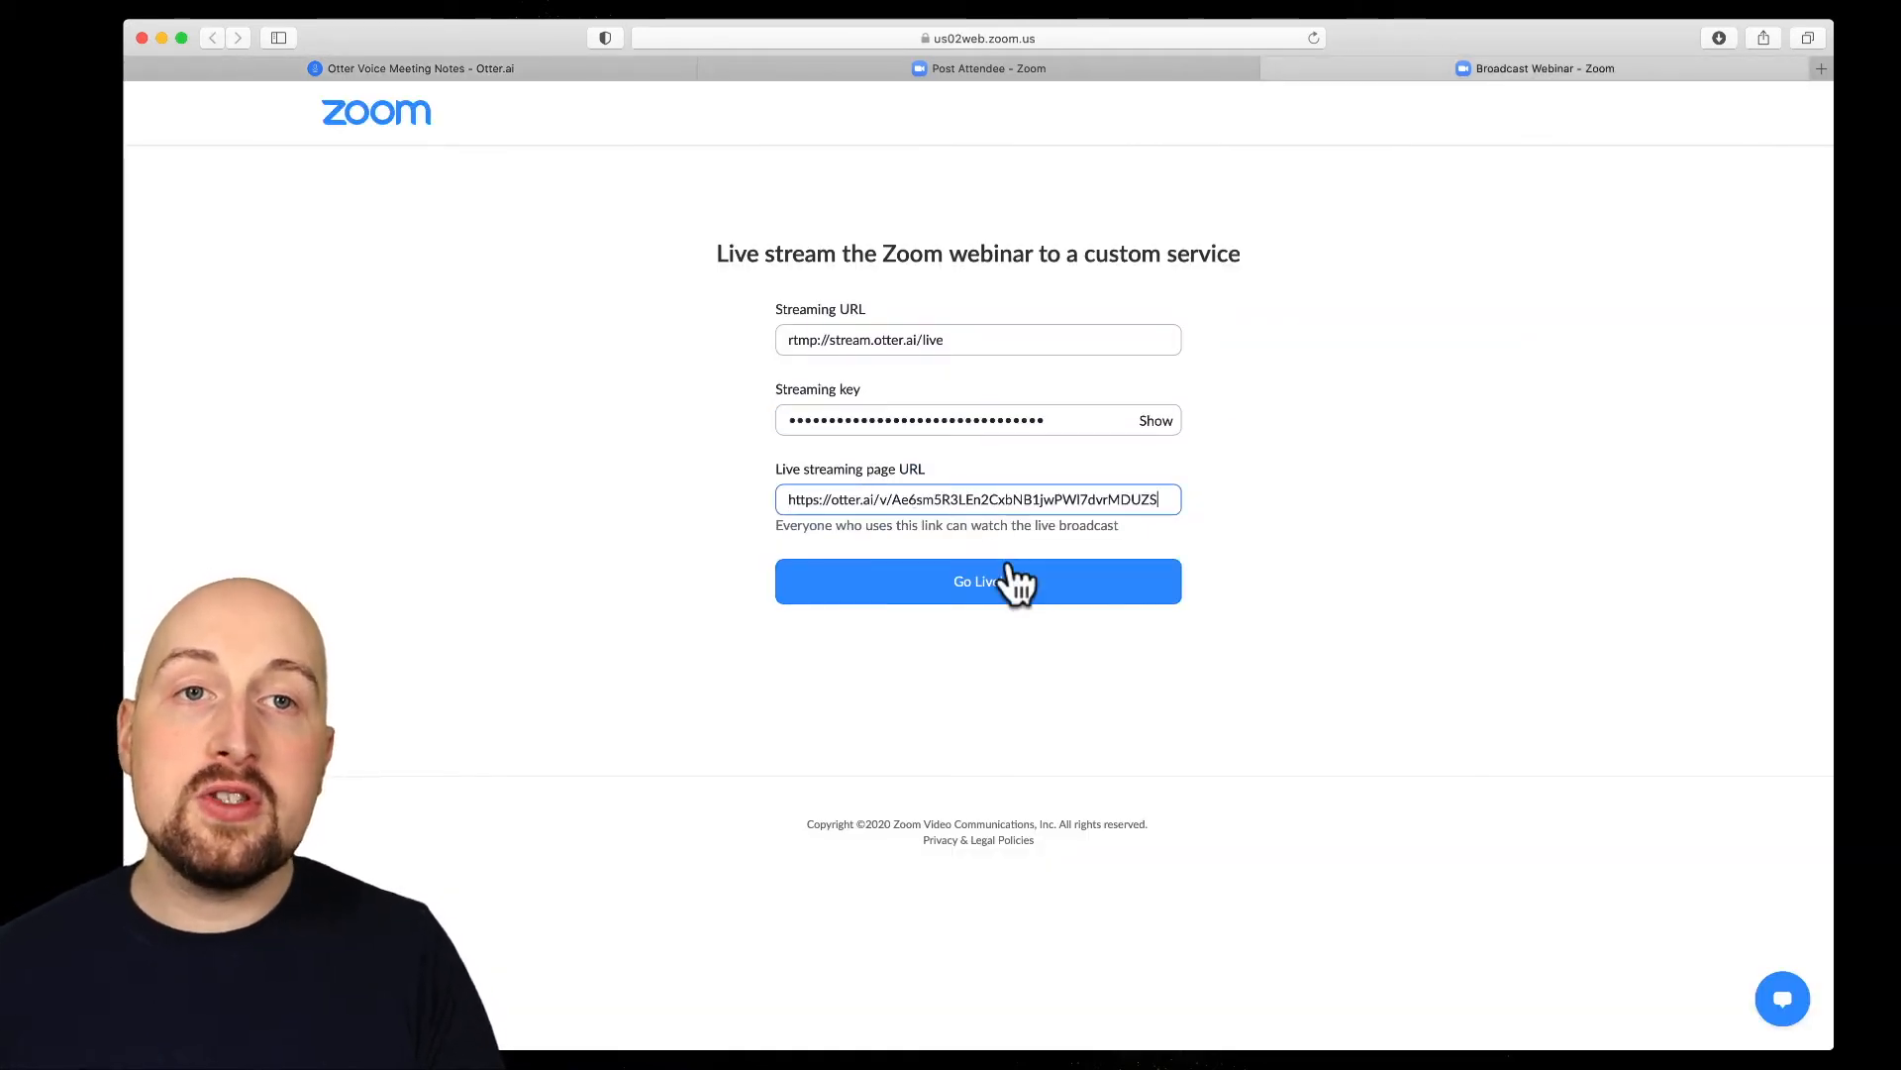
click(978, 582)
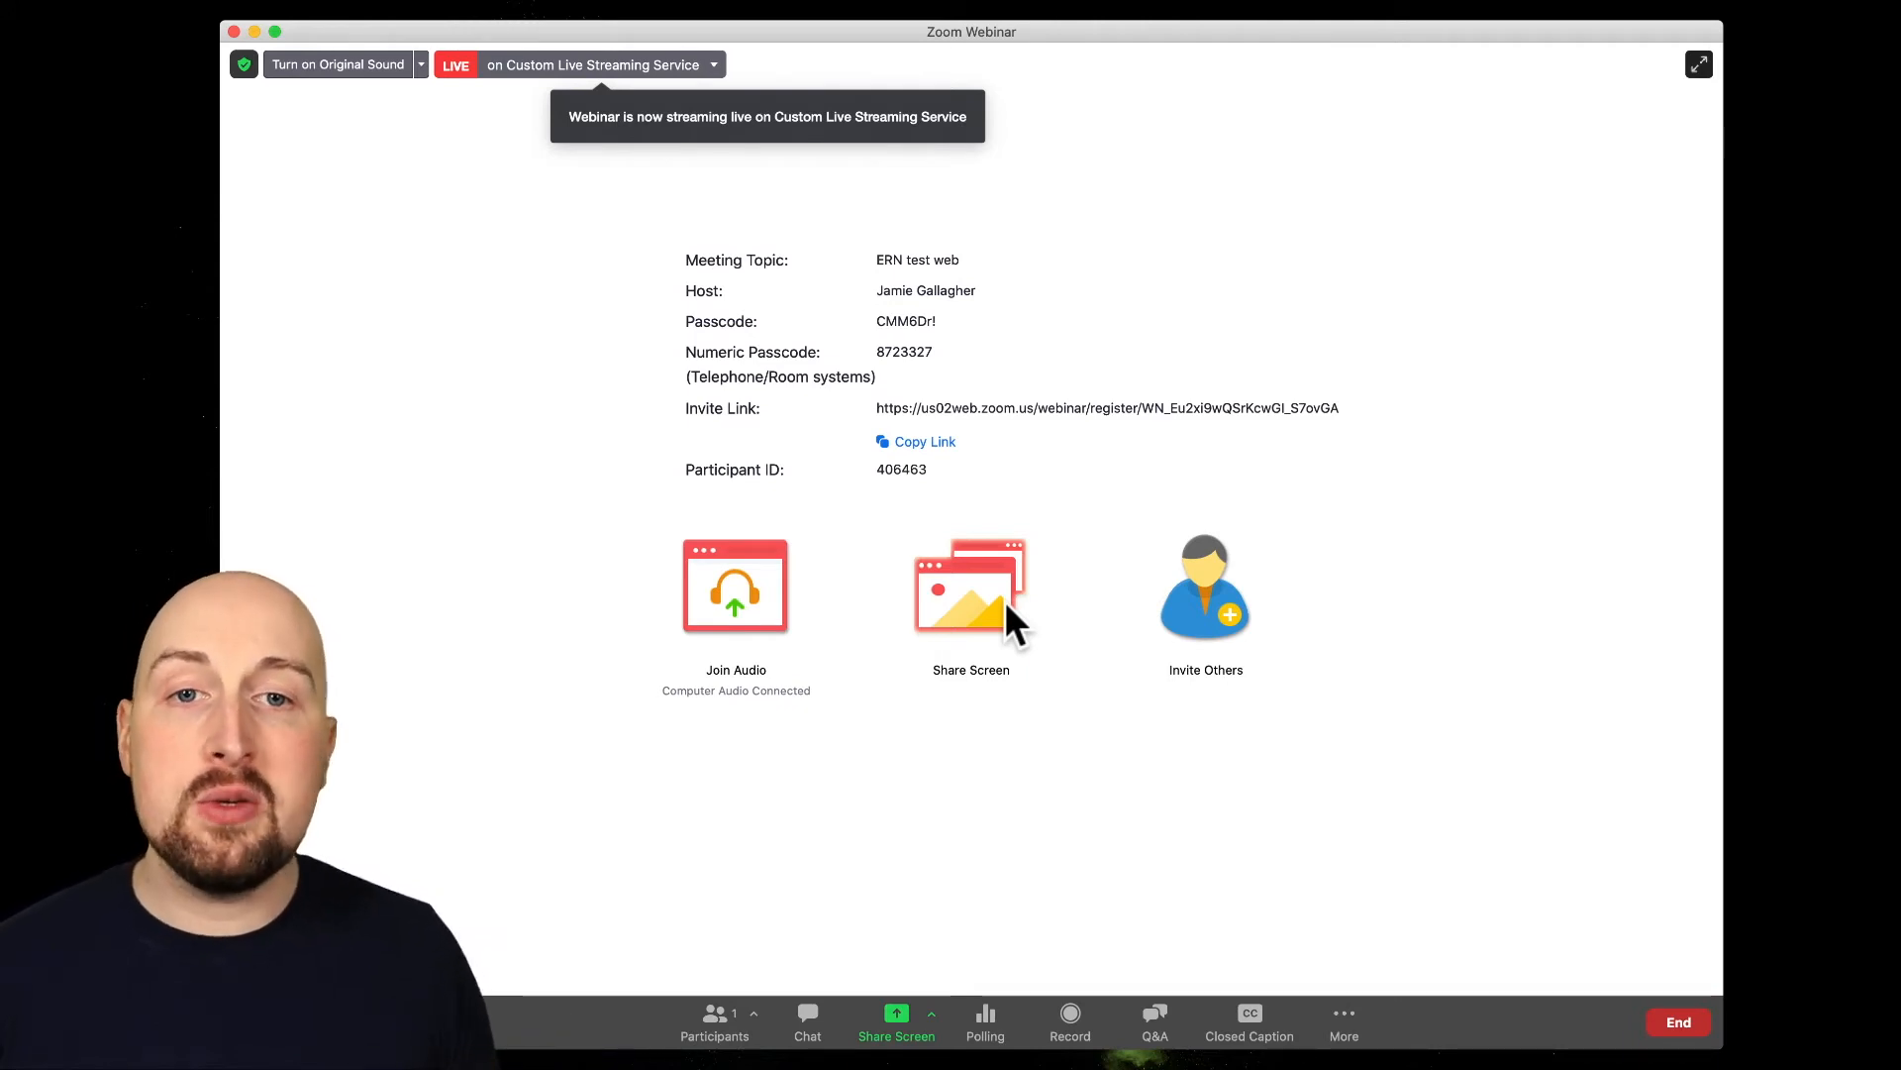
mouse_move(736, 109)
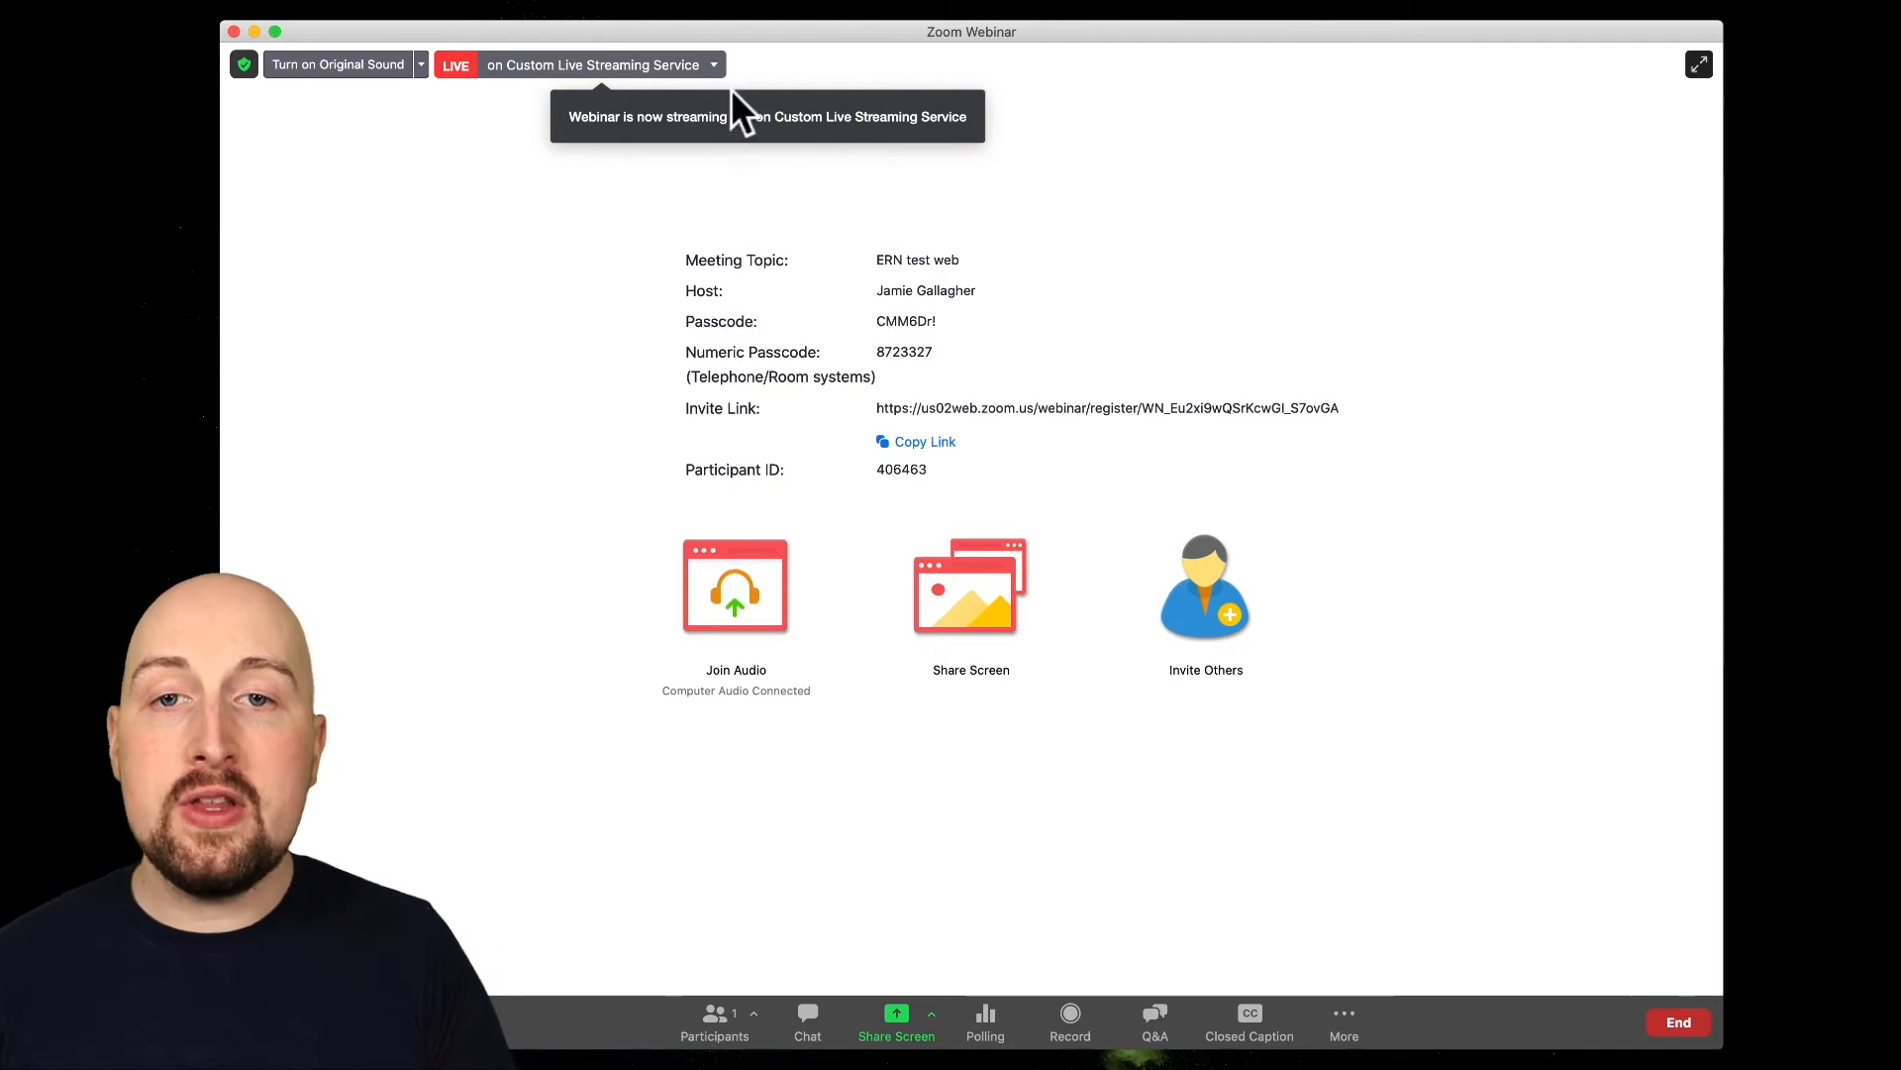
mouse_move(722, 152)
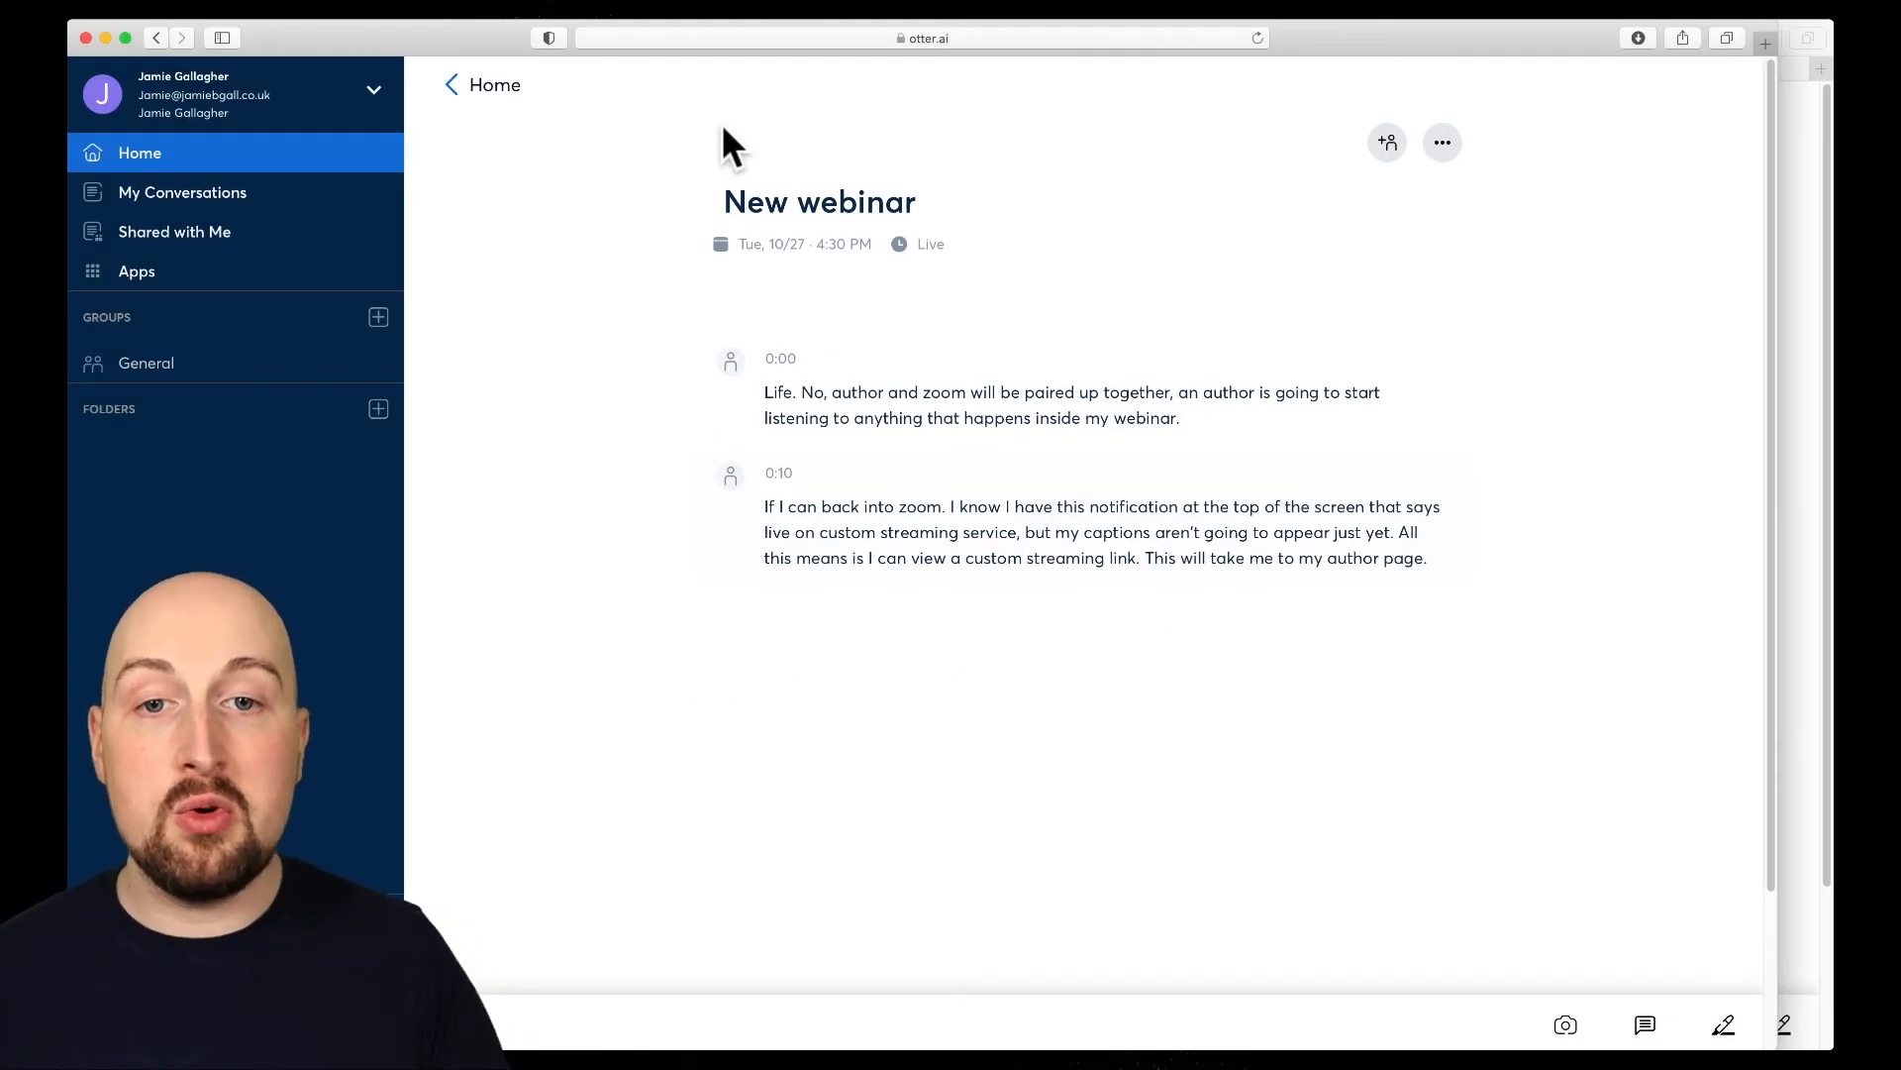
mouse_move(1061, 337)
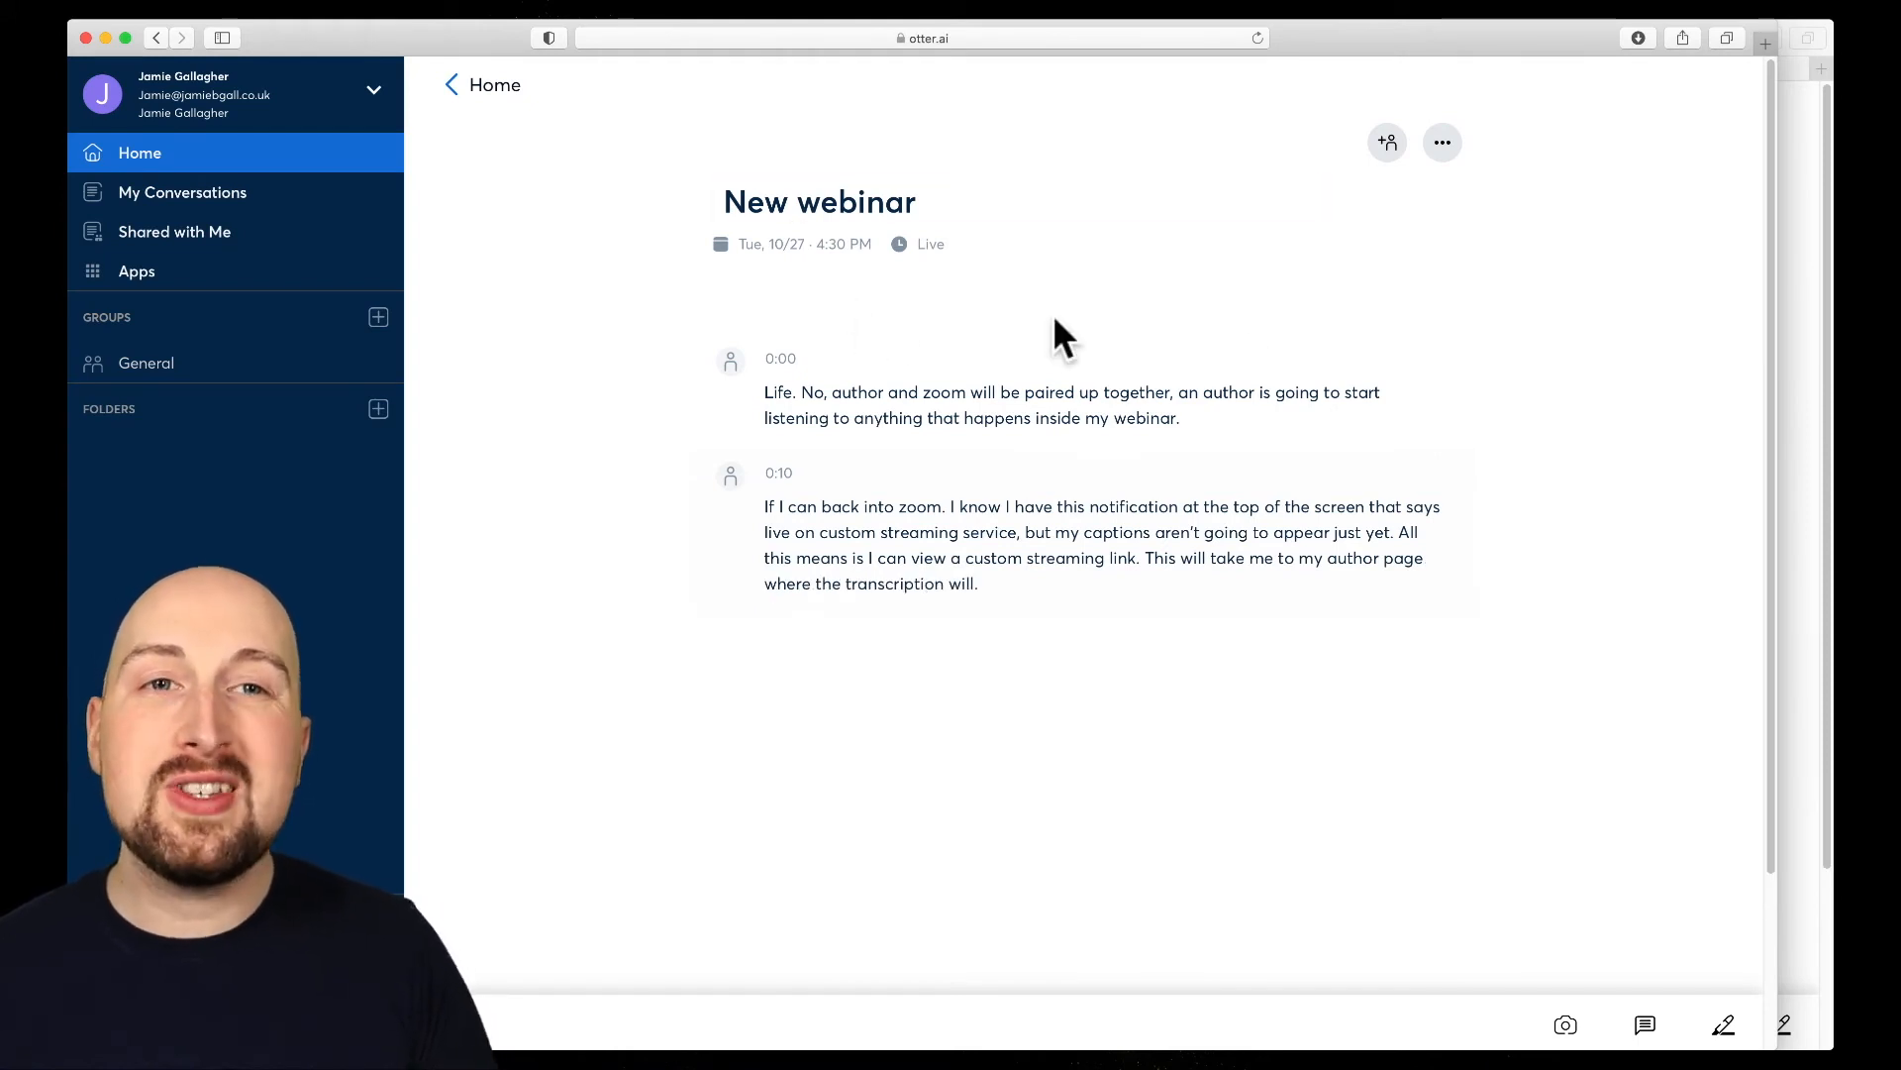
mouse_move(1442, 161)
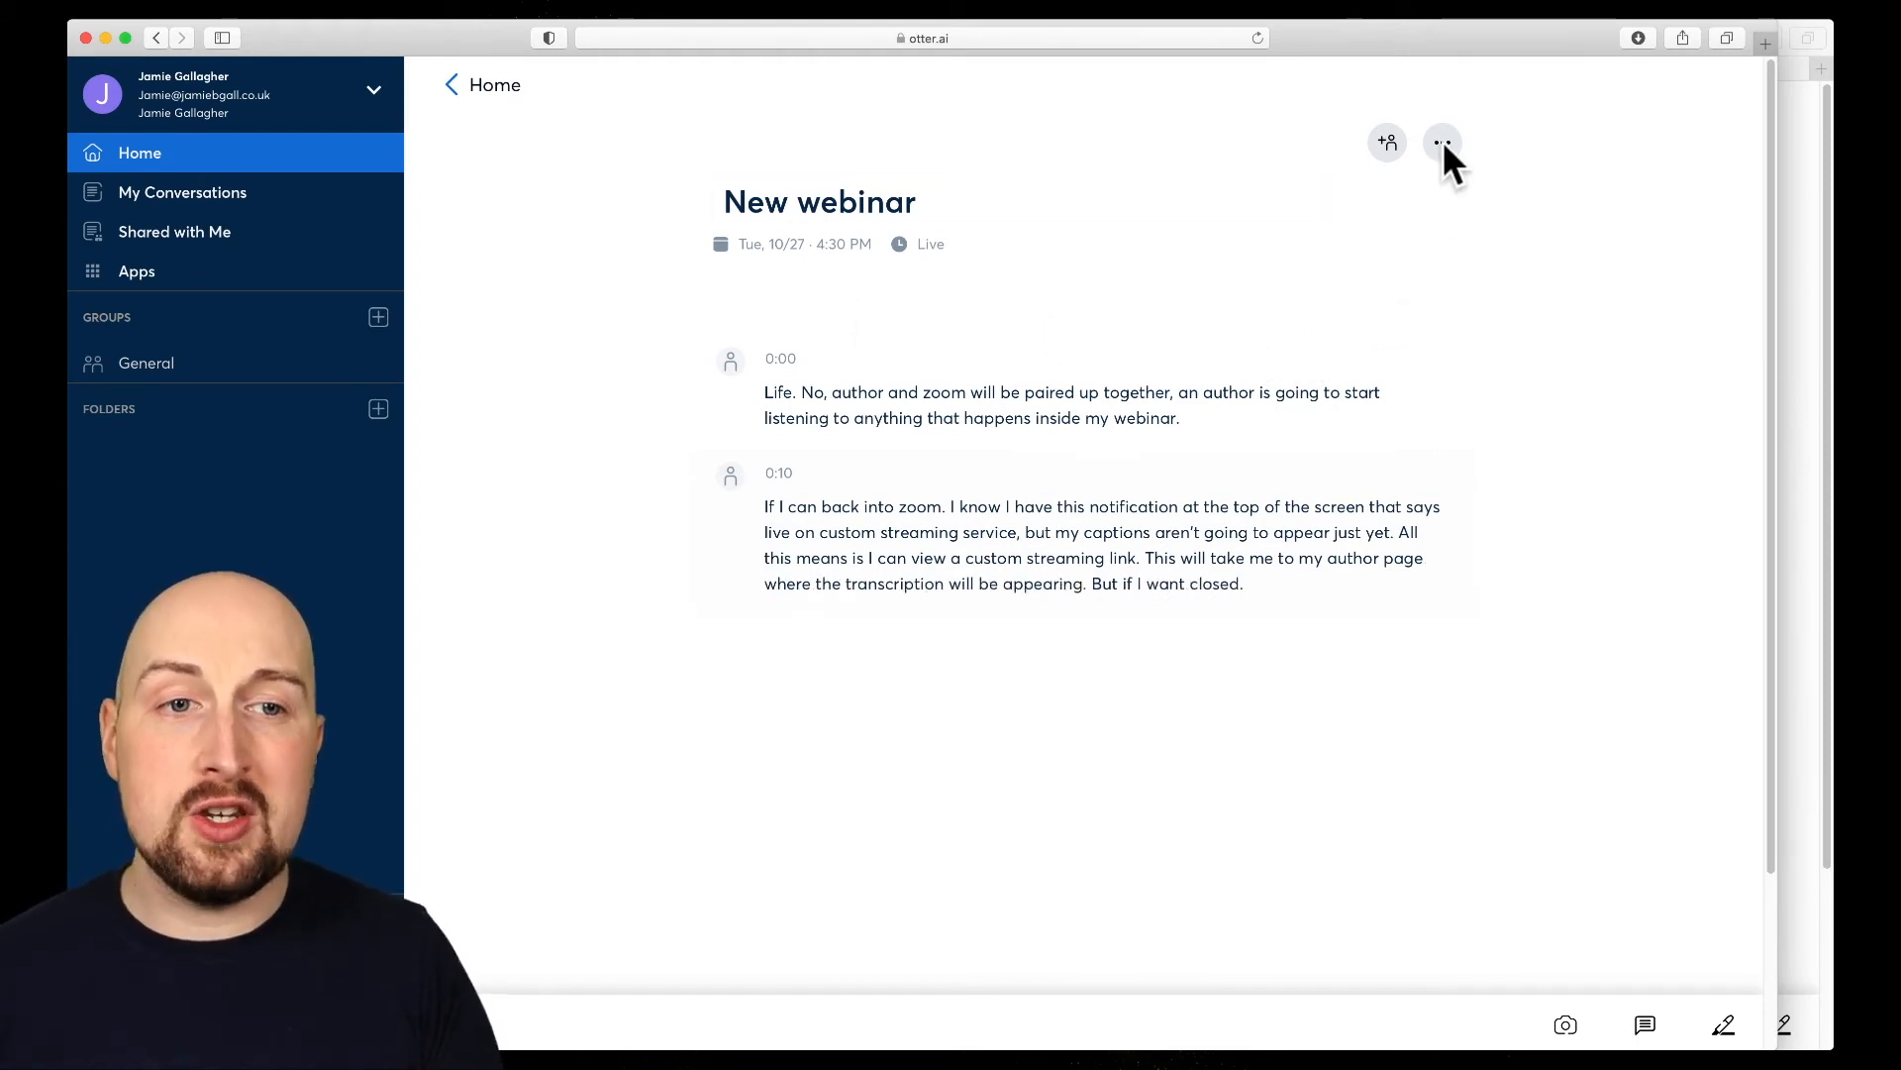
- Open the more-options menu on the live New webinar conversation
click(1441, 141)
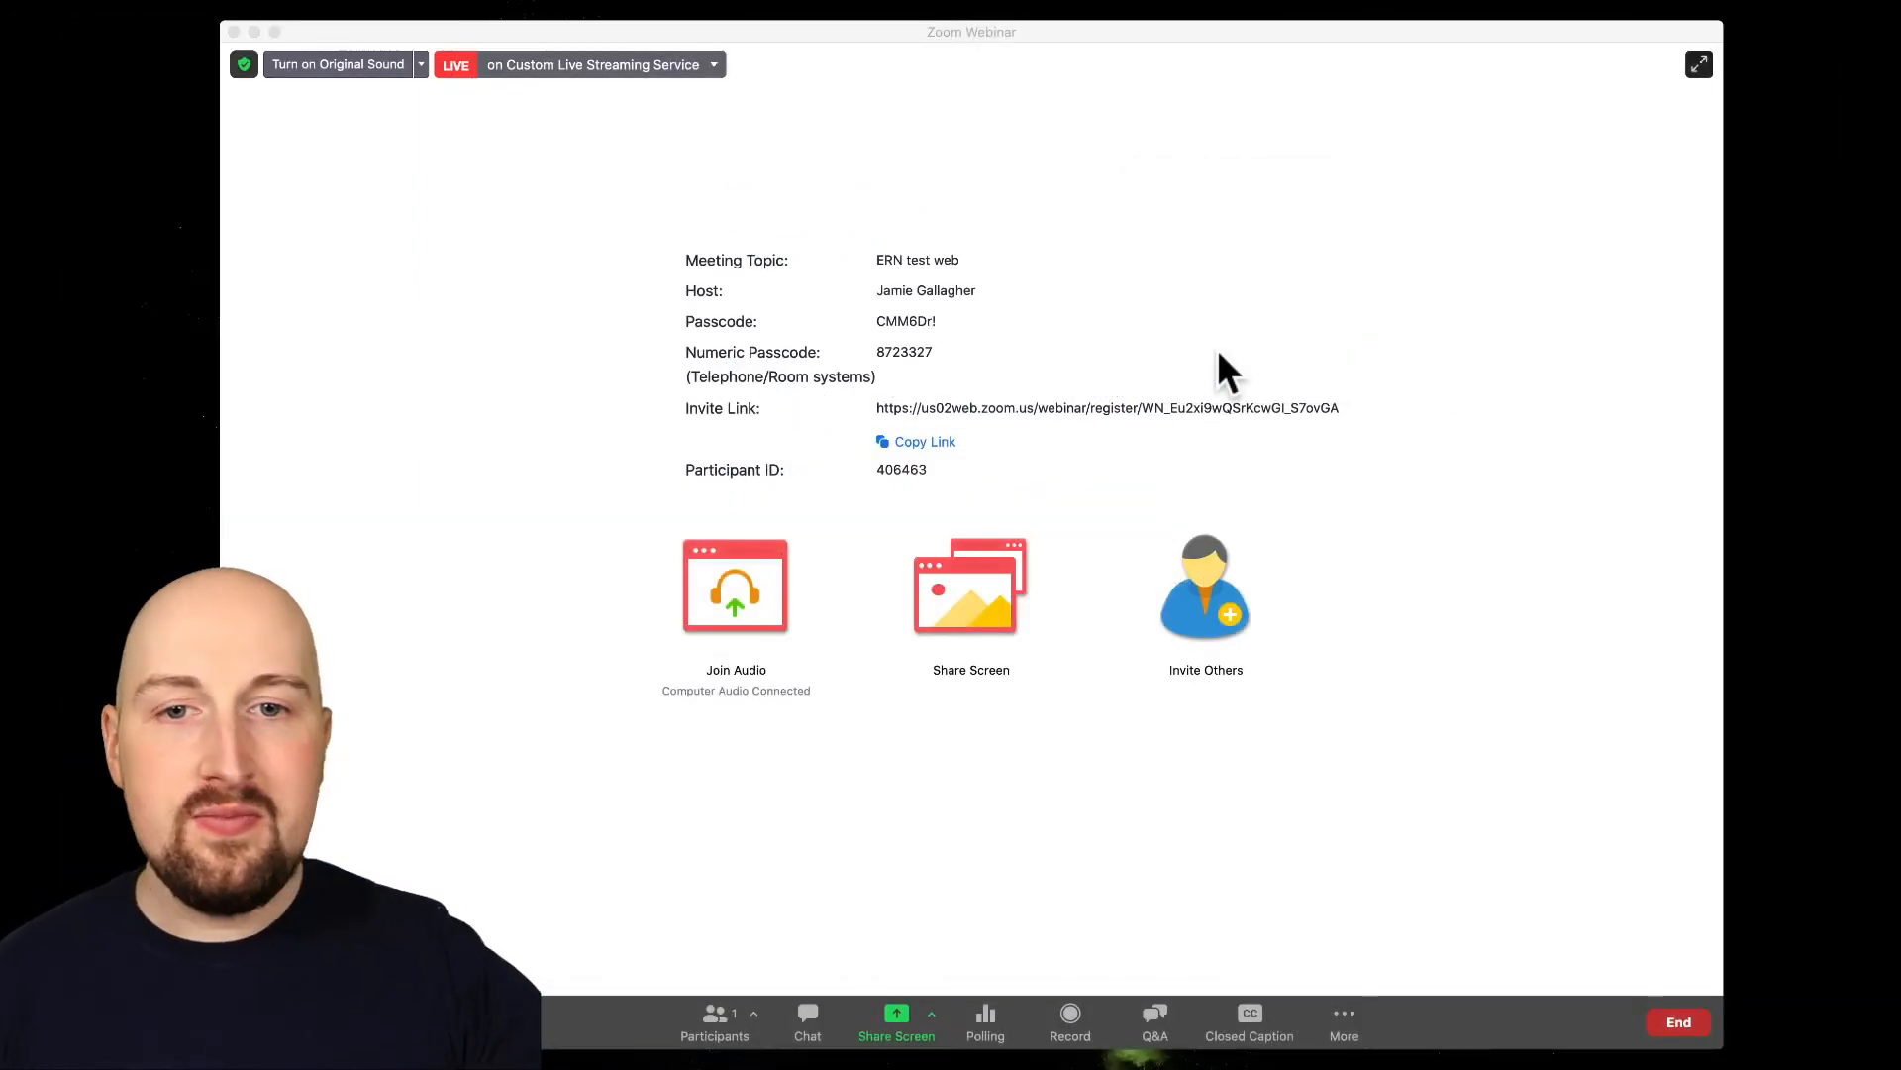
mouse_move(1304, 913)
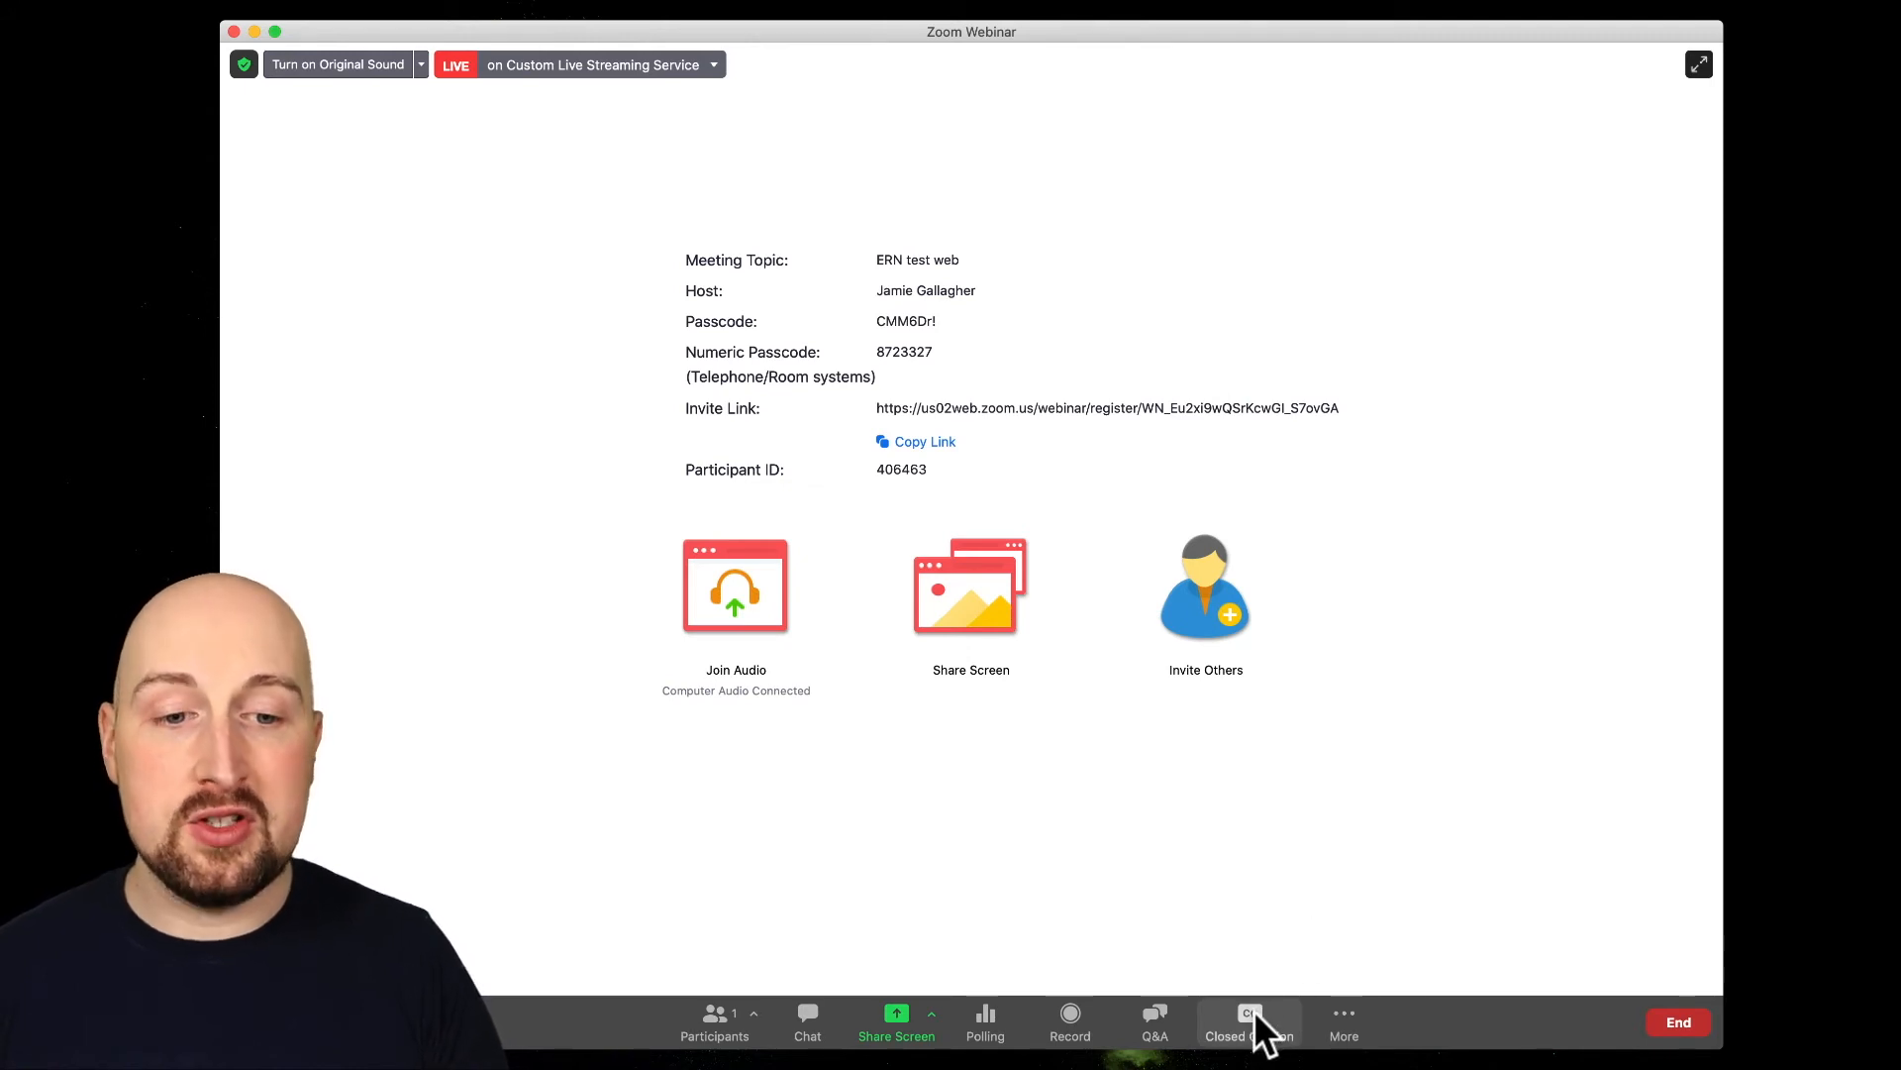
- Copy the API token from Zoom's Closed Caption options for third-party captioning
click(1248, 1022)
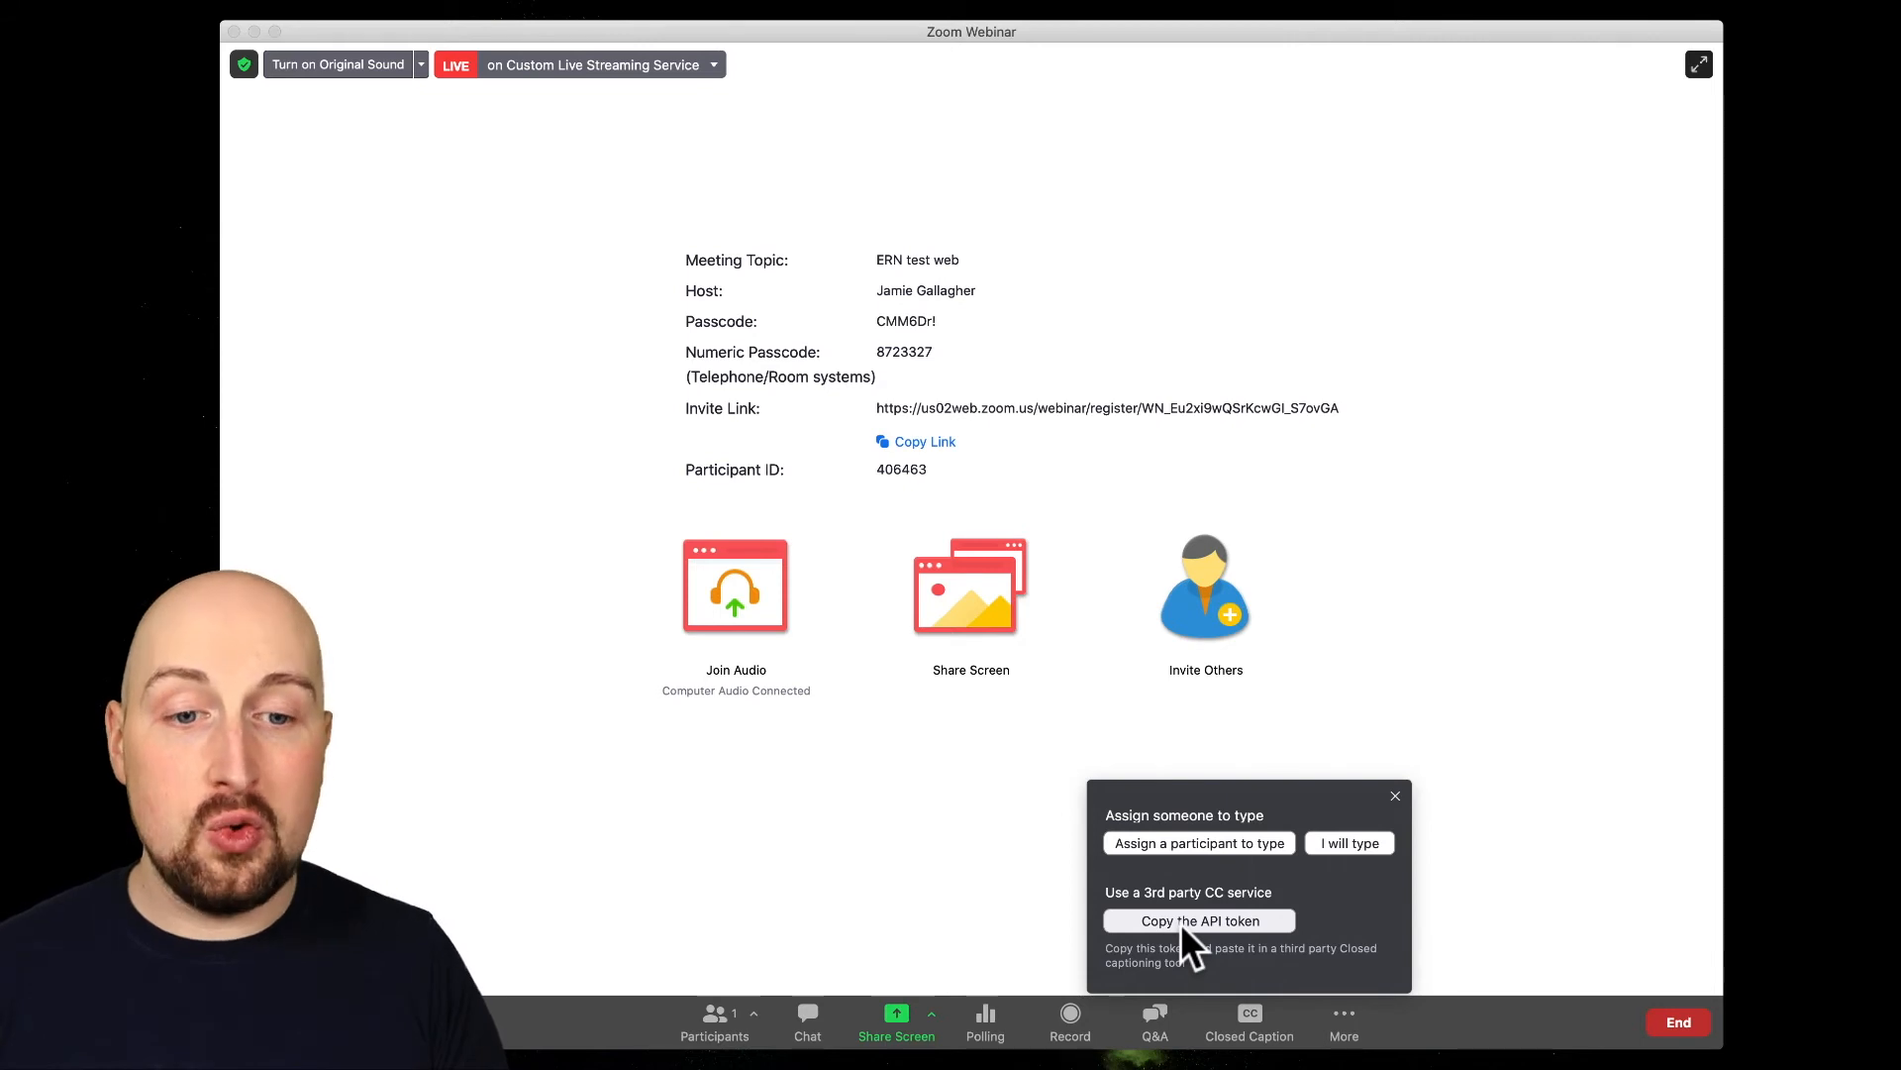
click(1198, 919)
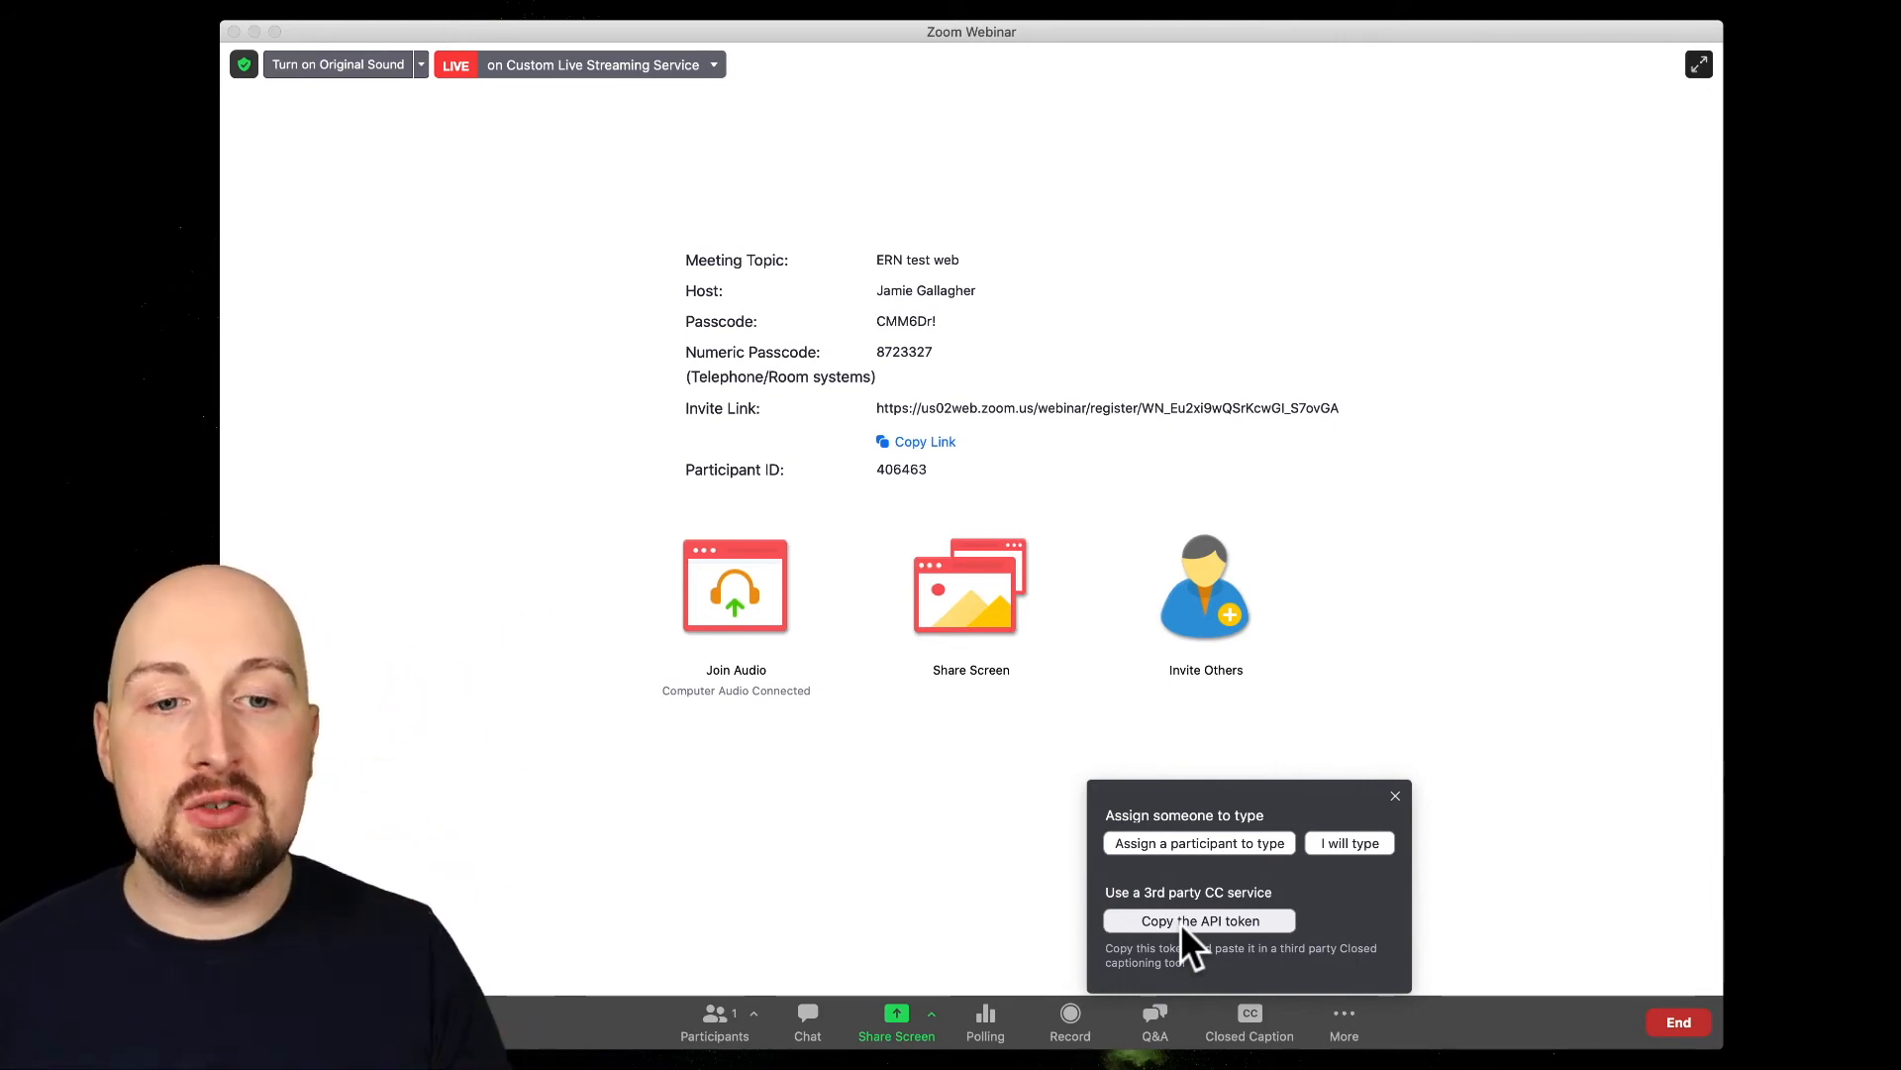
click(1199, 919)
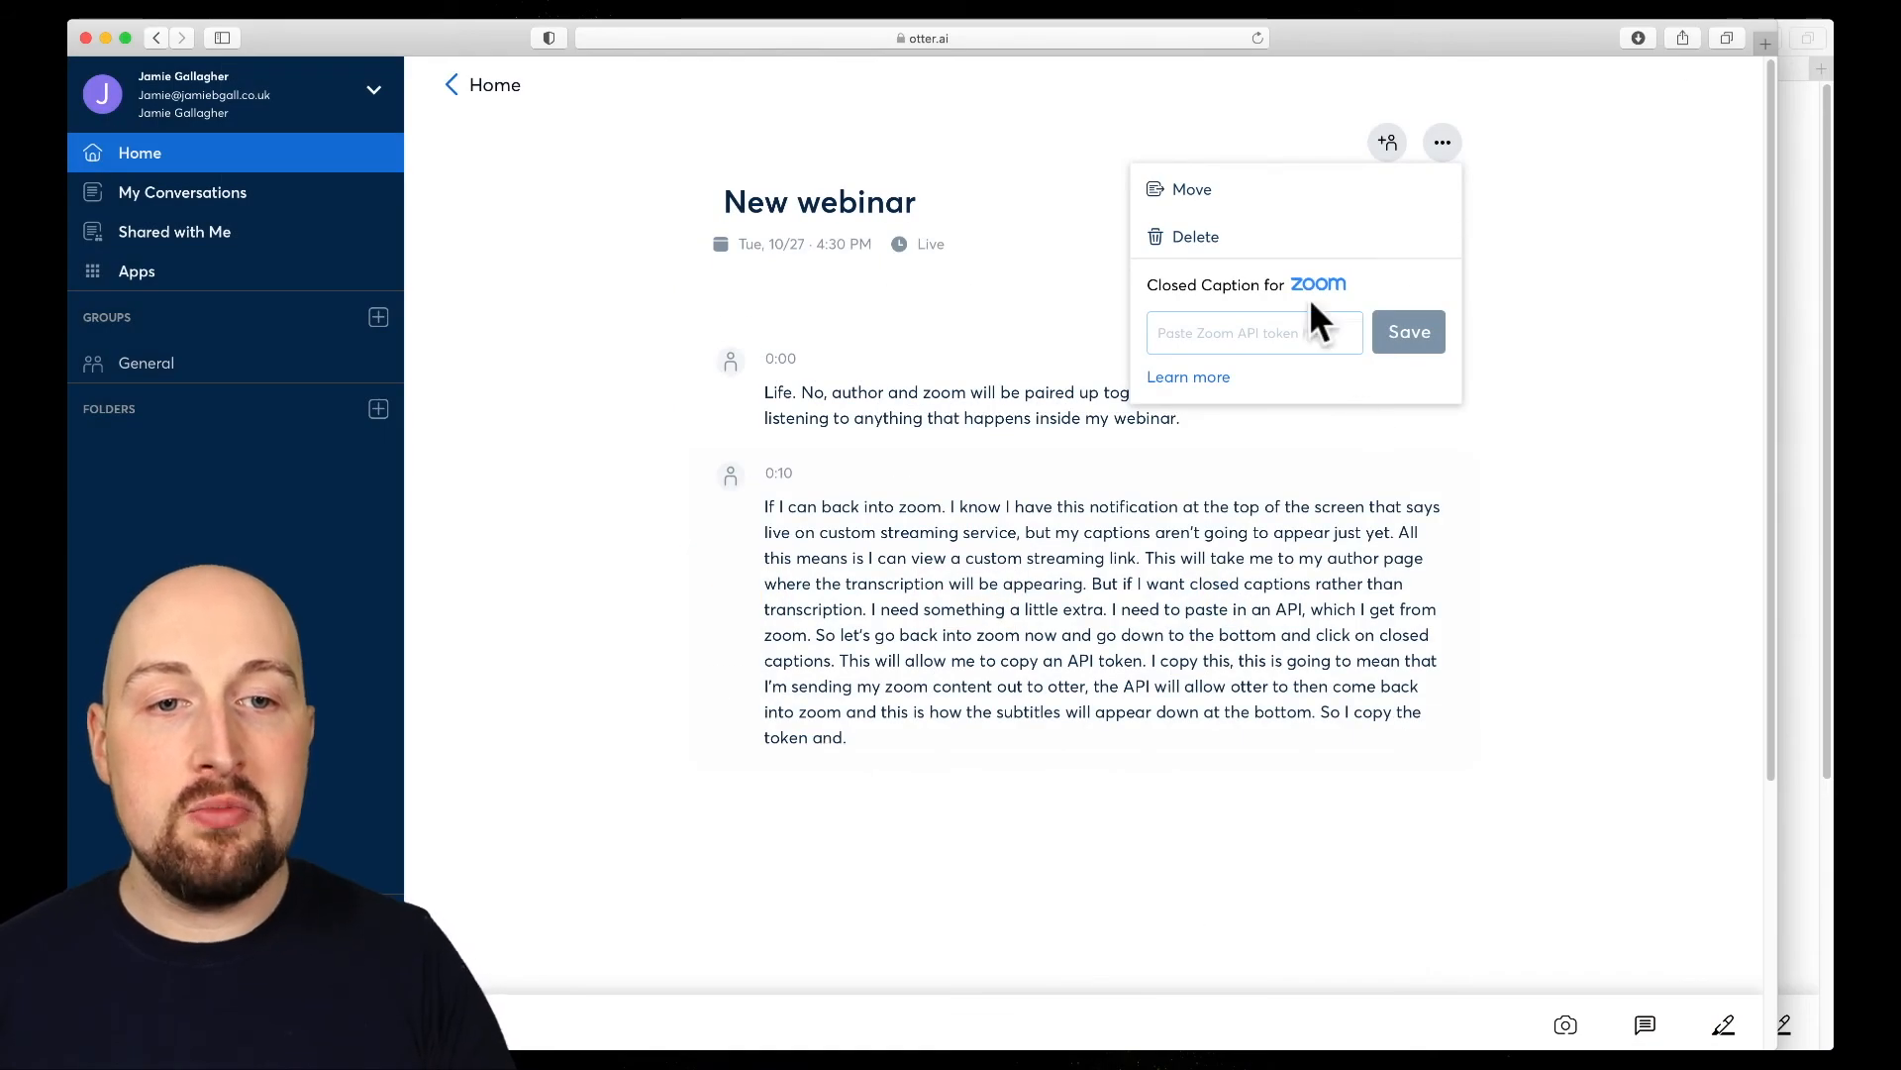
click(1236, 332)
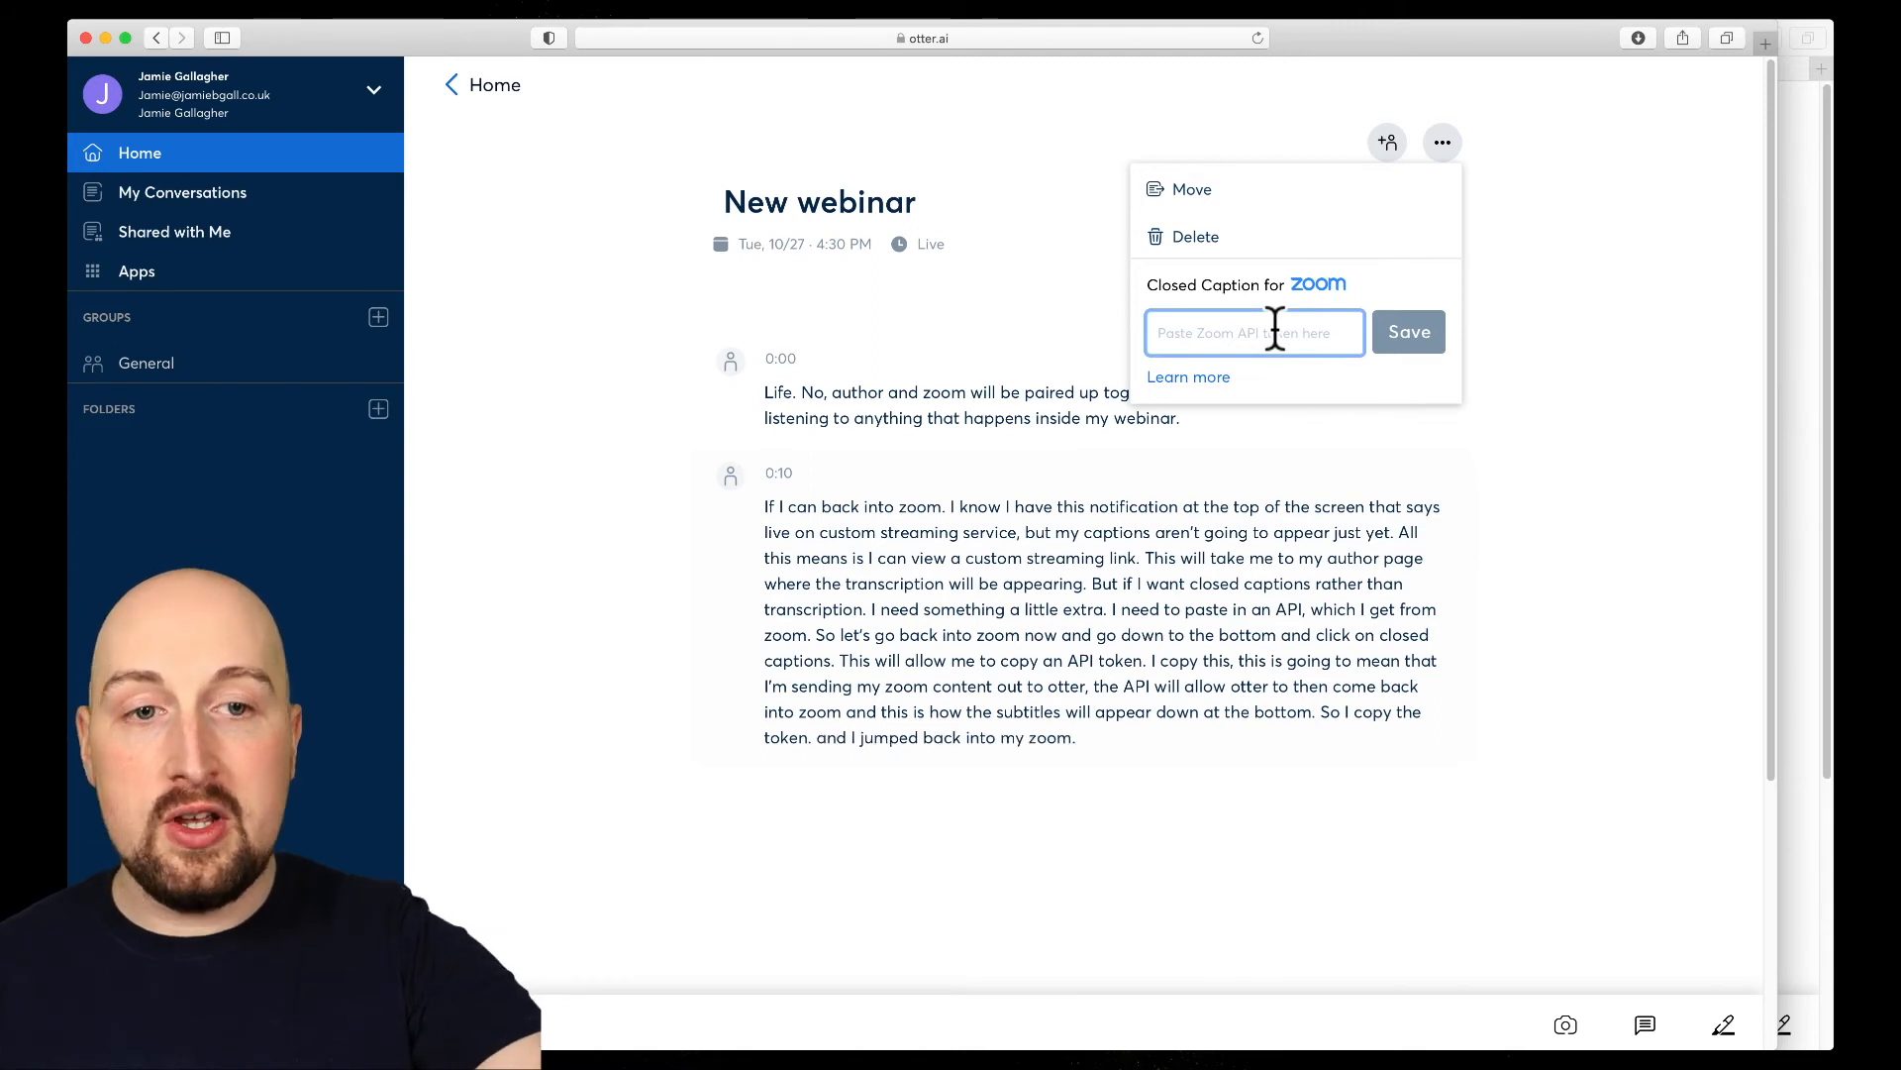
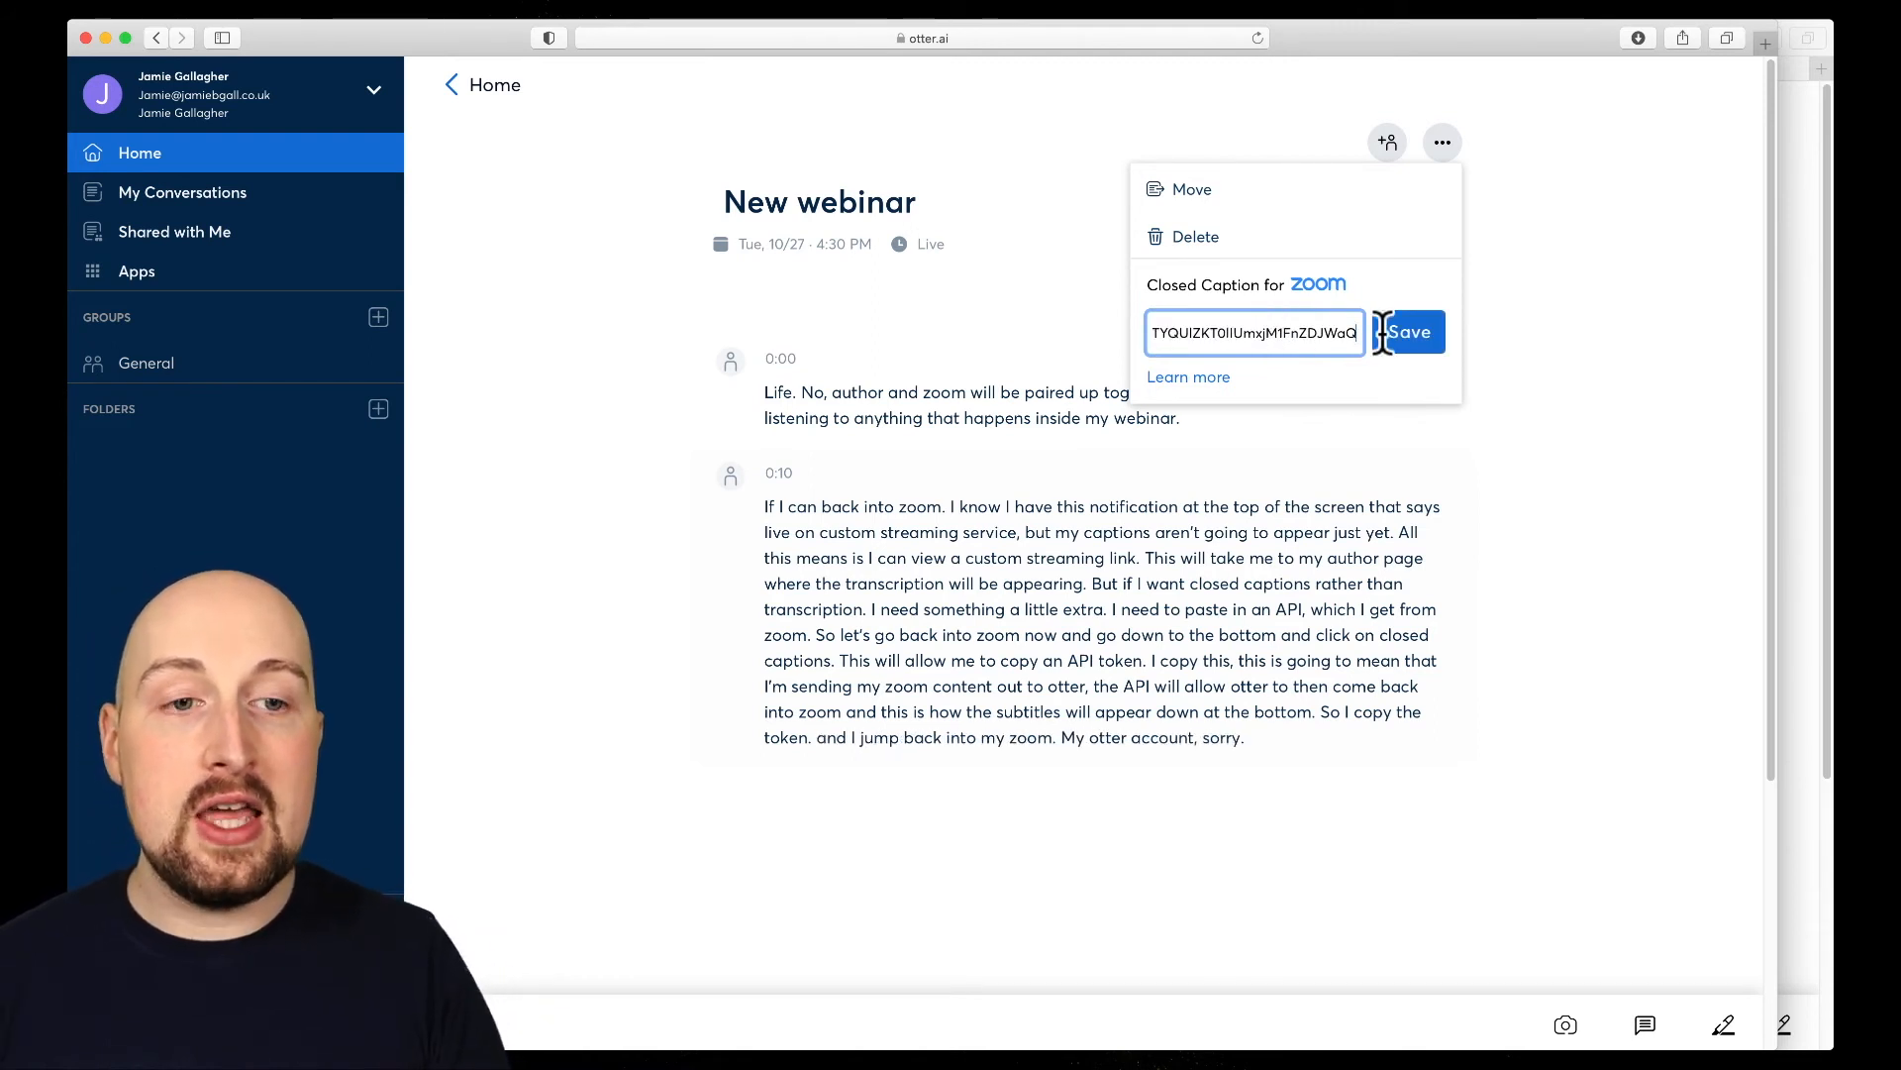
click(1408, 330)
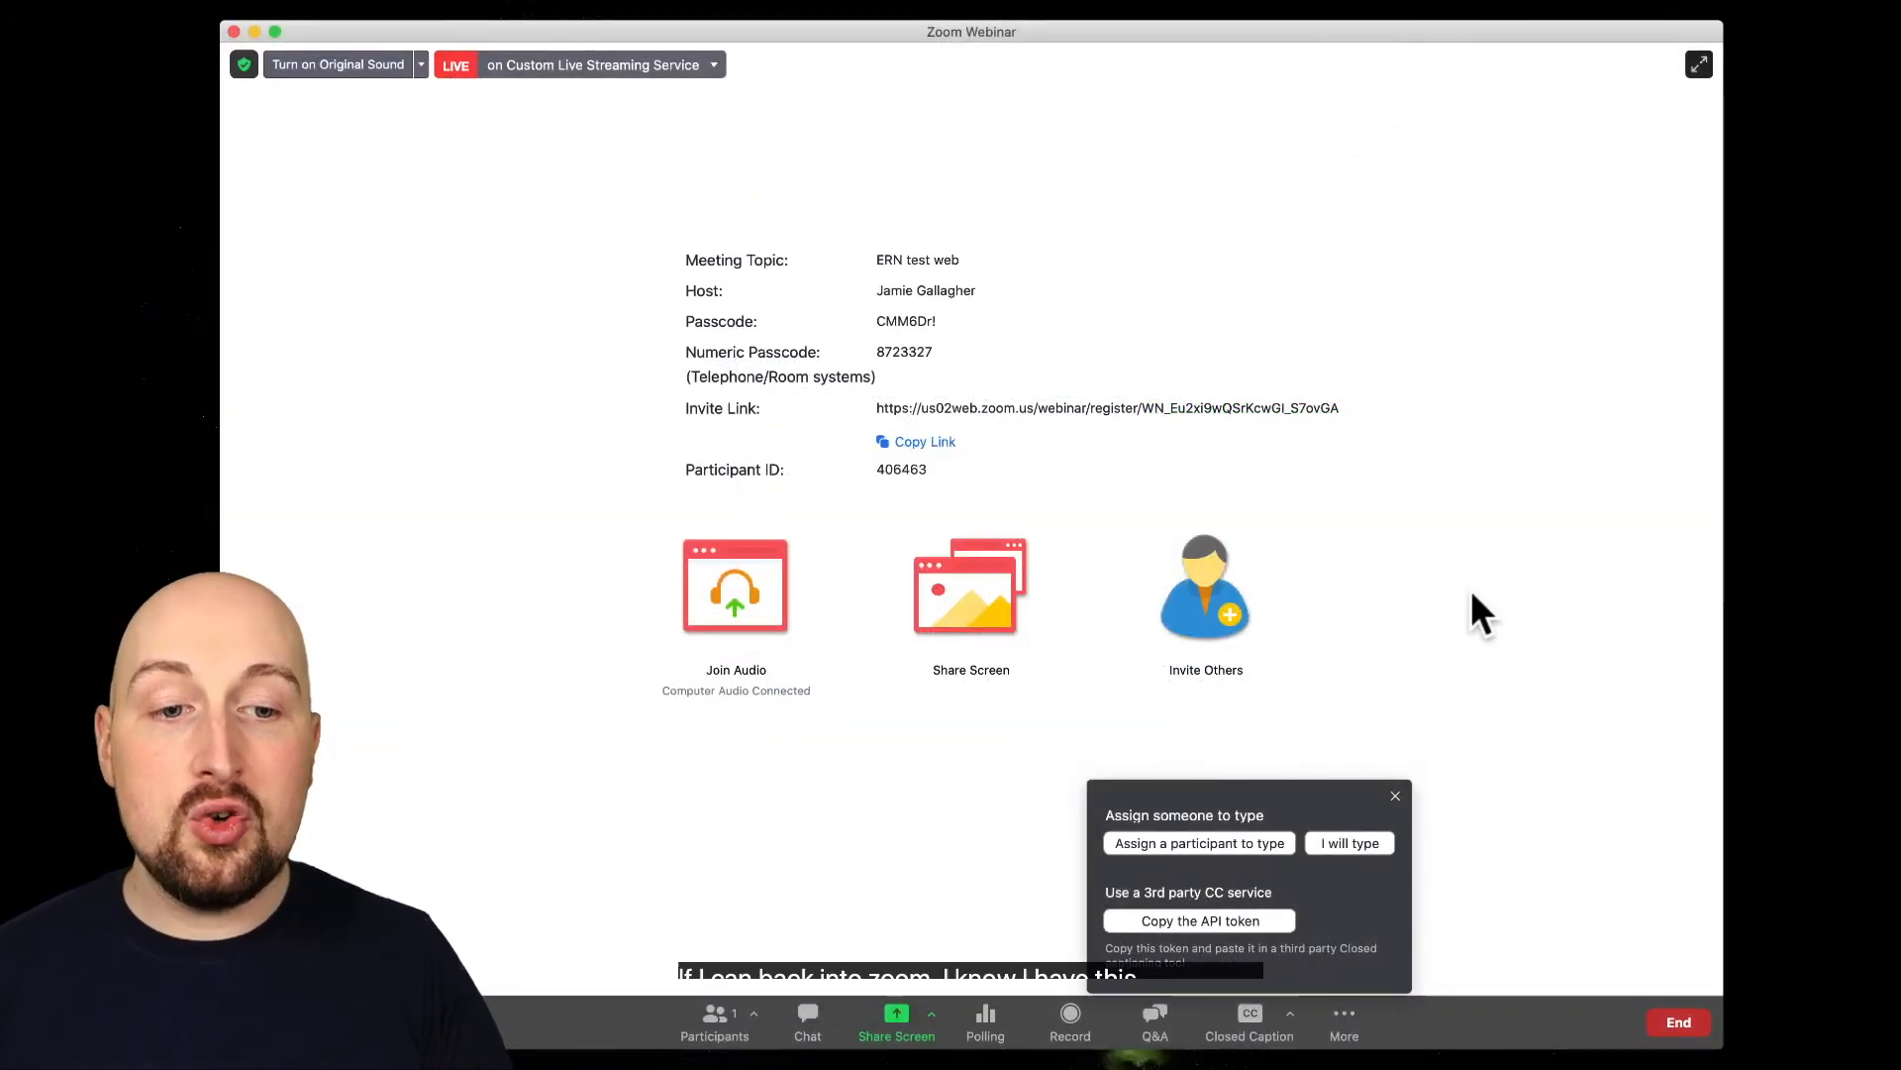
- Close Zoom's Closed Caption popup to reveal Otter's subtitles at the bottom
click(1394, 796)
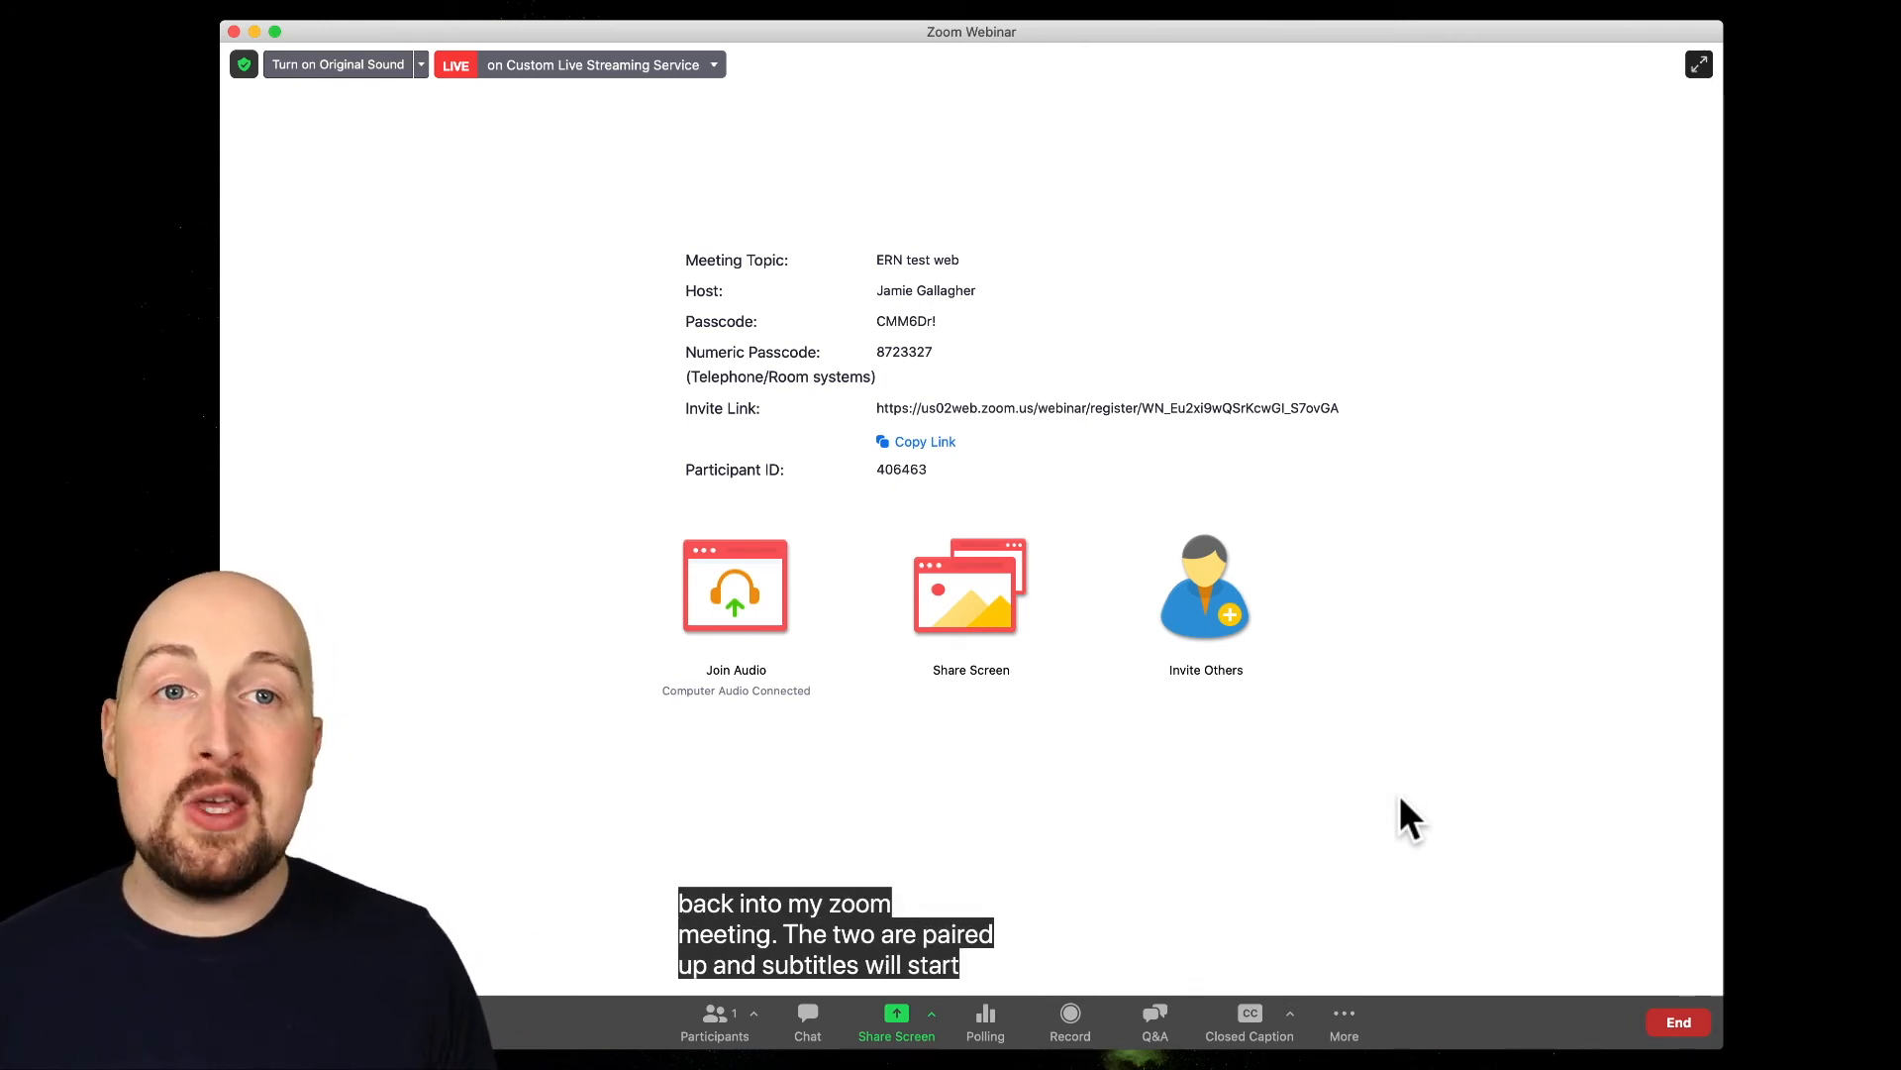
mouse_move(1316, 912)
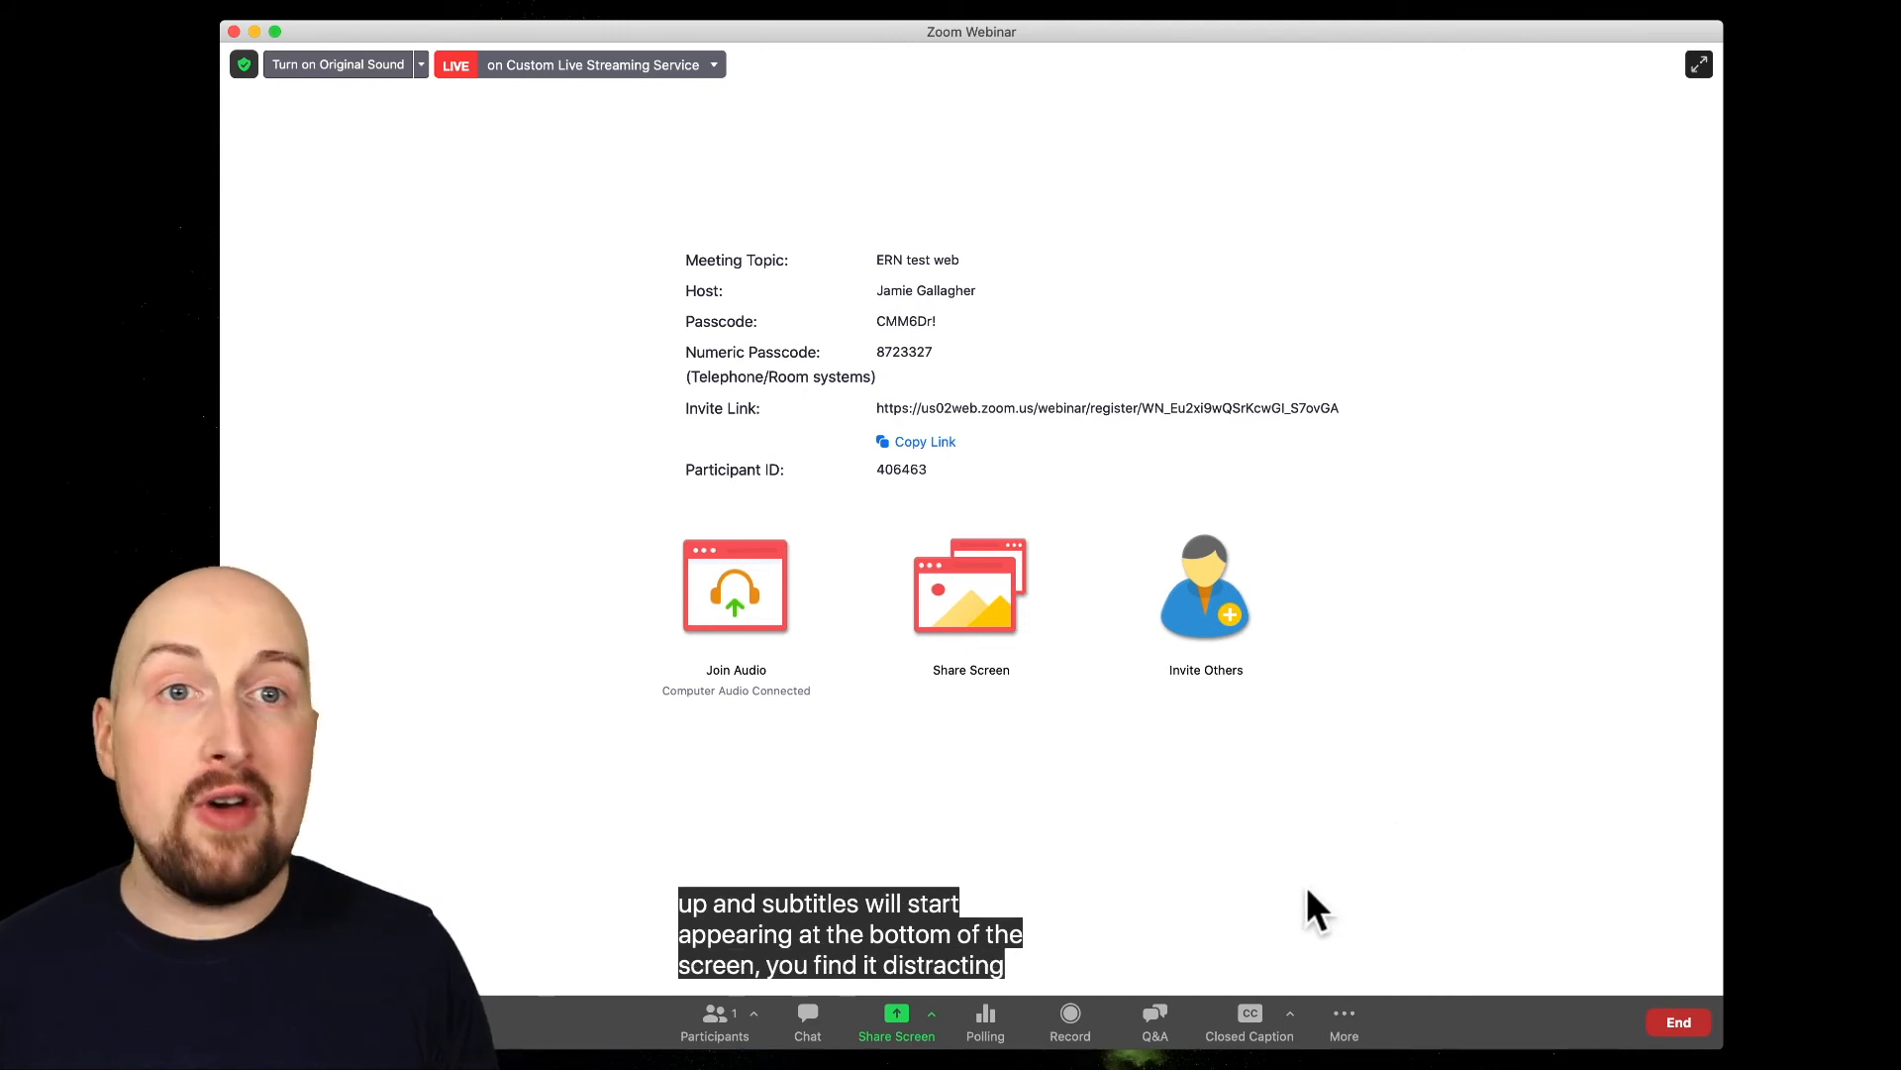